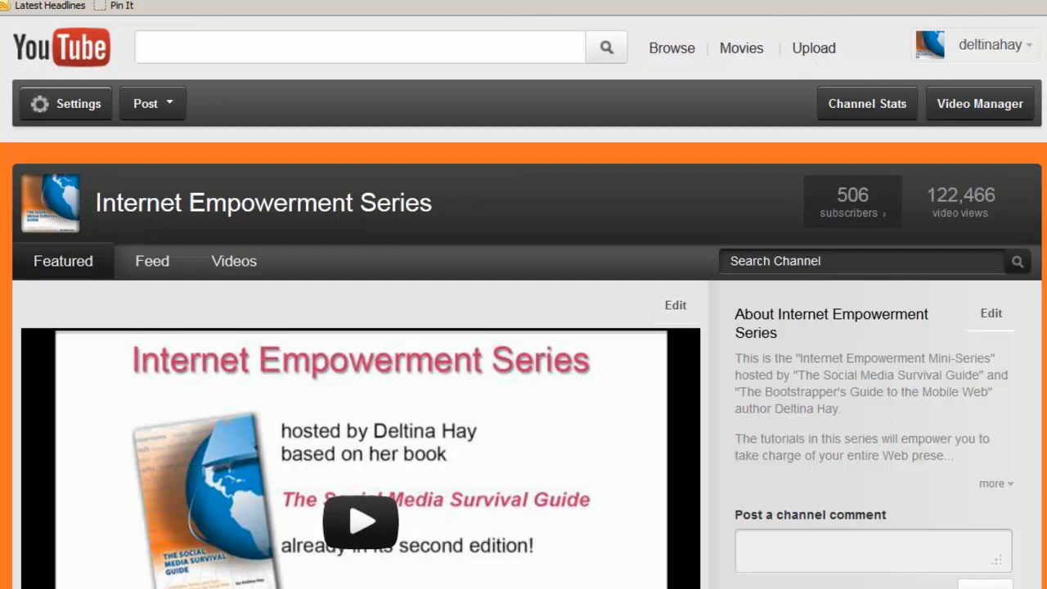
{"action": "mouse_move", "coordinate": [1008, 114]}
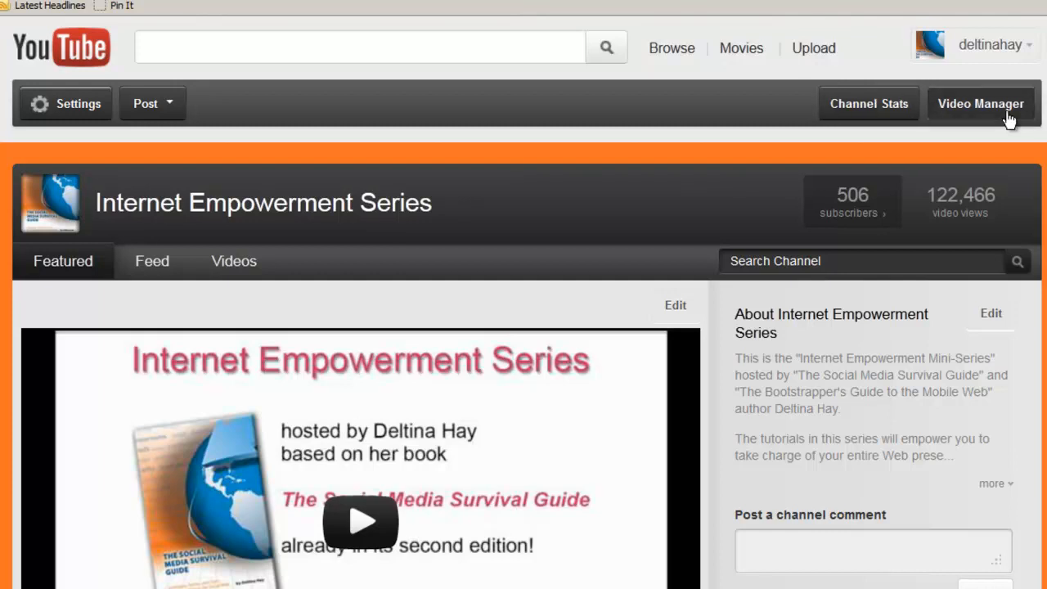
Go to the Video Manager list of uploaded videos
{"action": "left_click", "coordinate": [981, 103]}
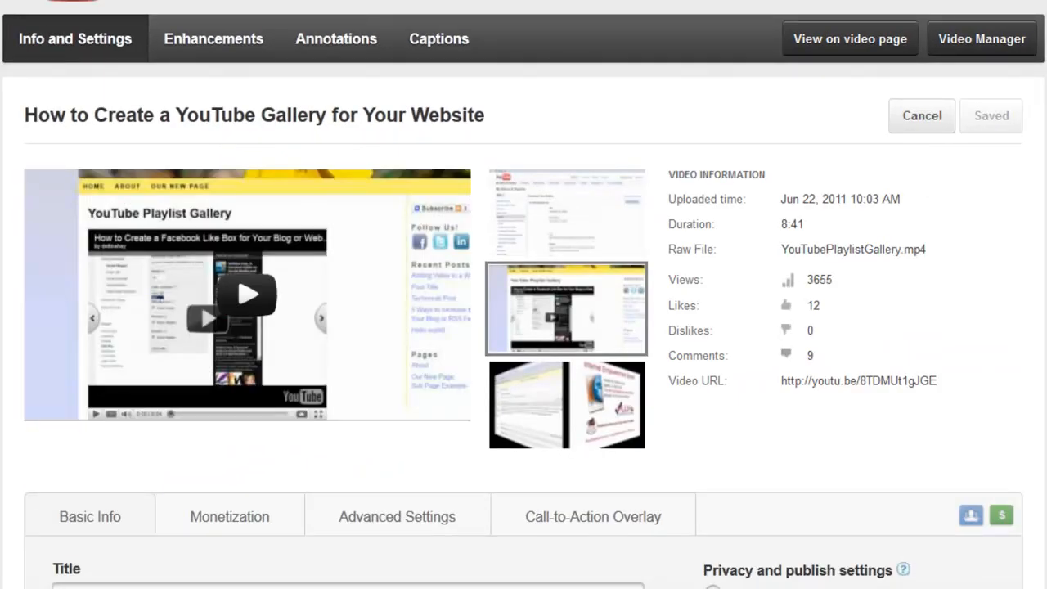
{"action": "mouse_move", "coordinate": [188, 49]}
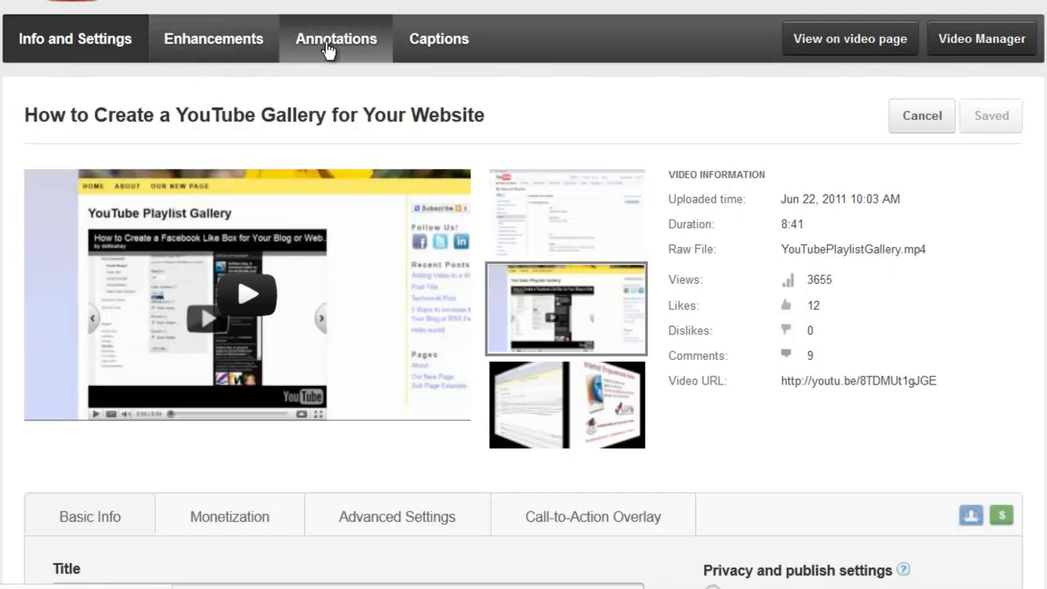
Open the Annotations editor for the gallery video and show the Add annotation choices
{"action": "left_click", "coordinate": [335, 39]}
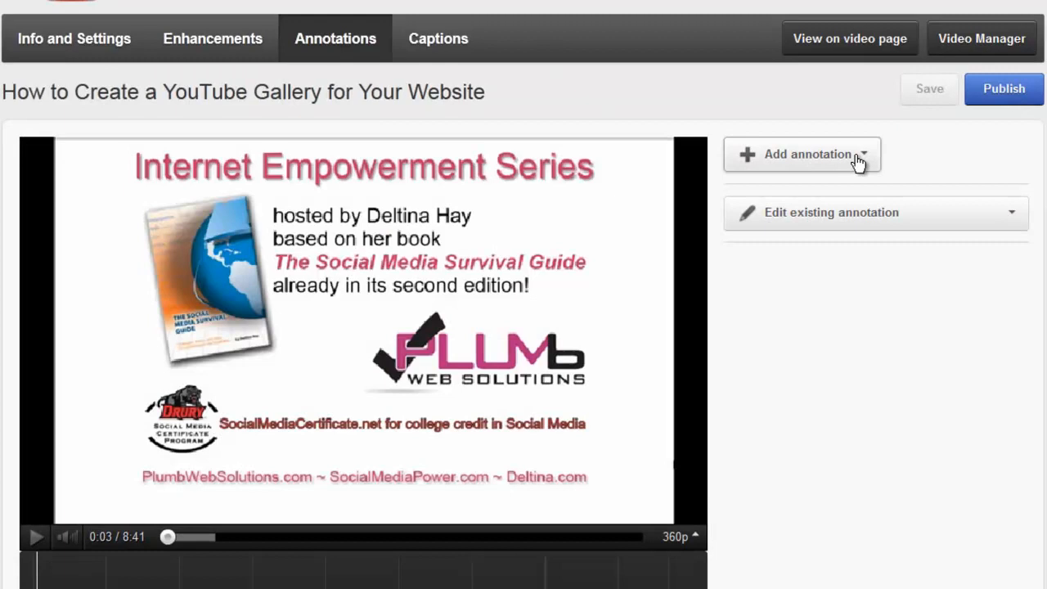
{"action": "left_click", "coordinate": [801, 153]}
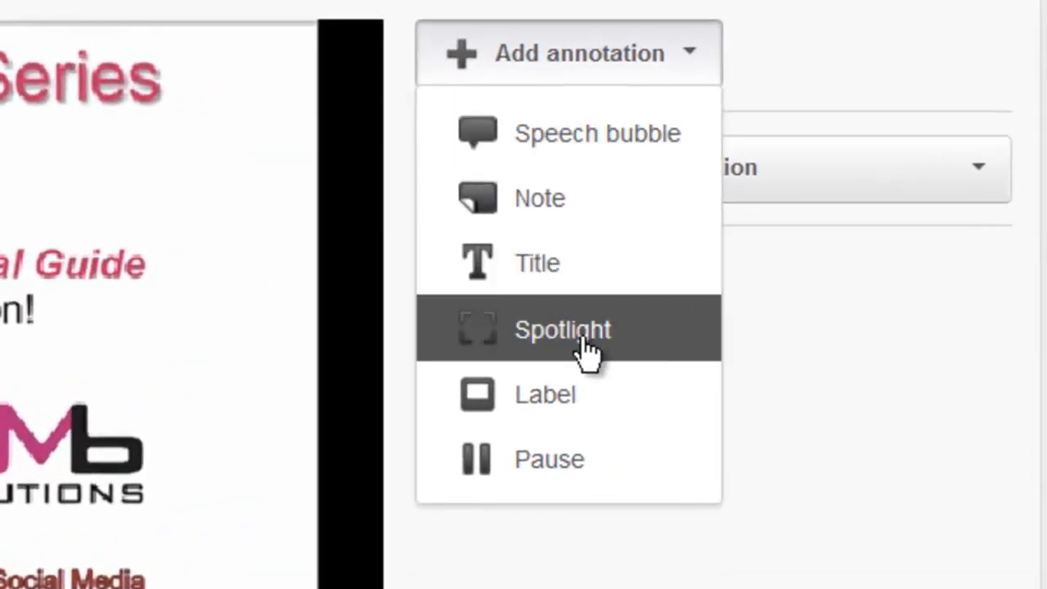
{"action": "mouse_move", "coordinate": [524, 351]}
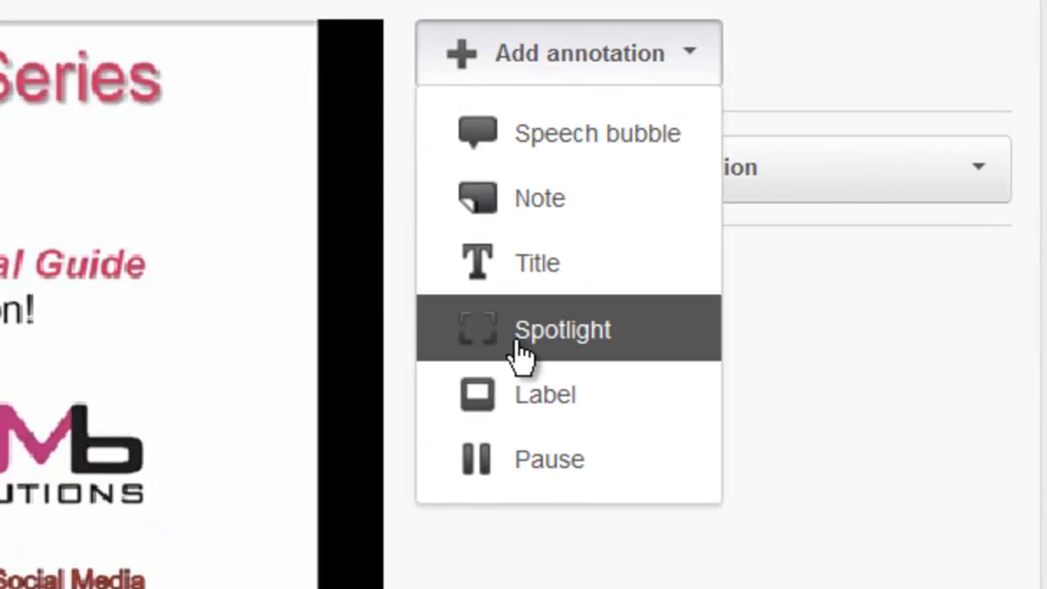
{"action": "mouse_move", "coordinate": [589, 459]}
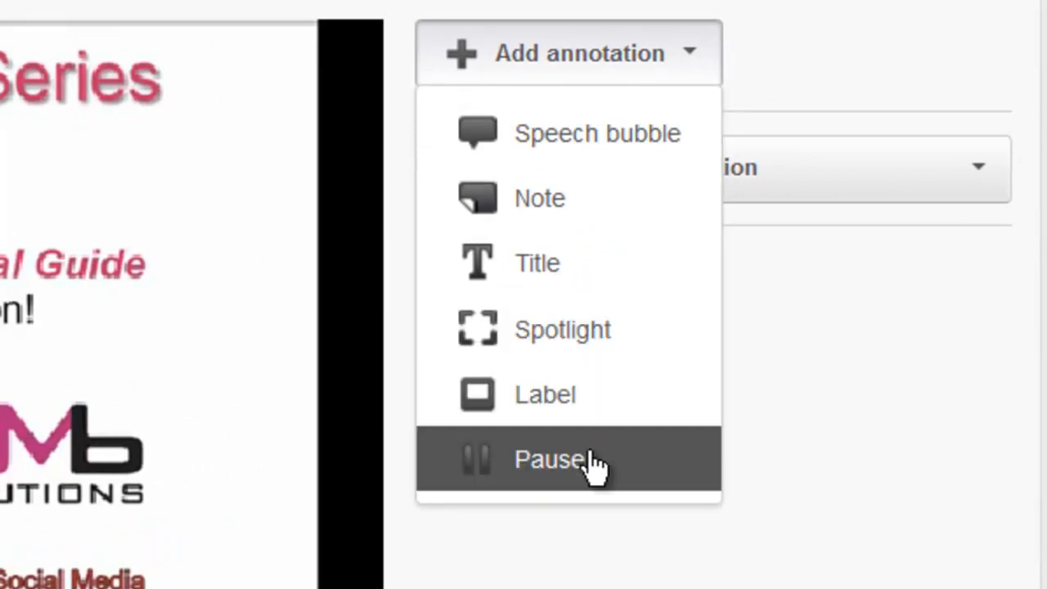
{"action": "mouse_move", "coordinate": [618, 198]}
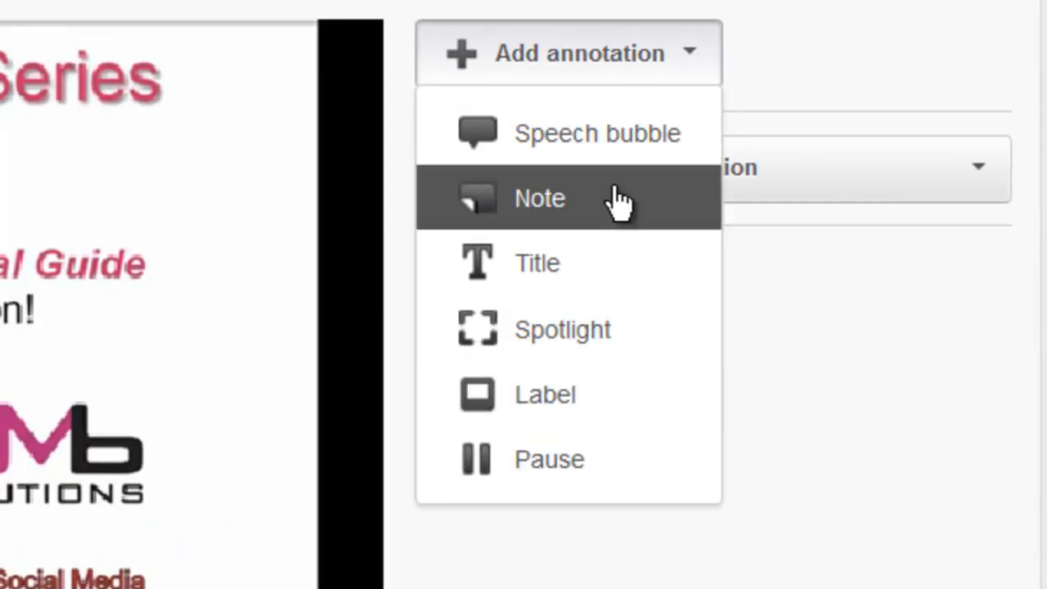
{"action": "mouse_move", "coordinate": [718, 523]}
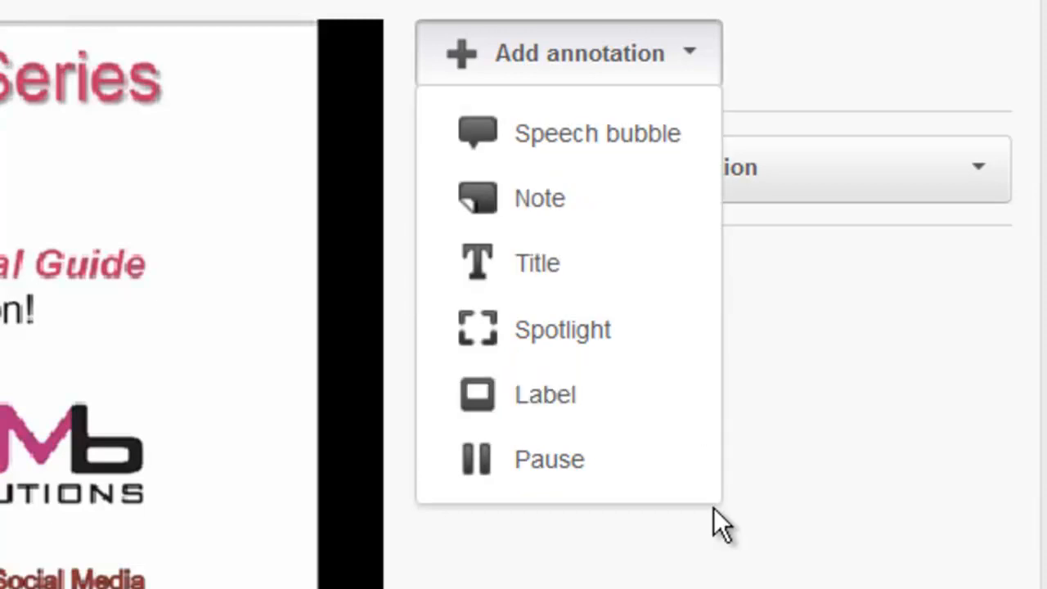
{"action": "mouse_move", "coordinate": [540, 198]}
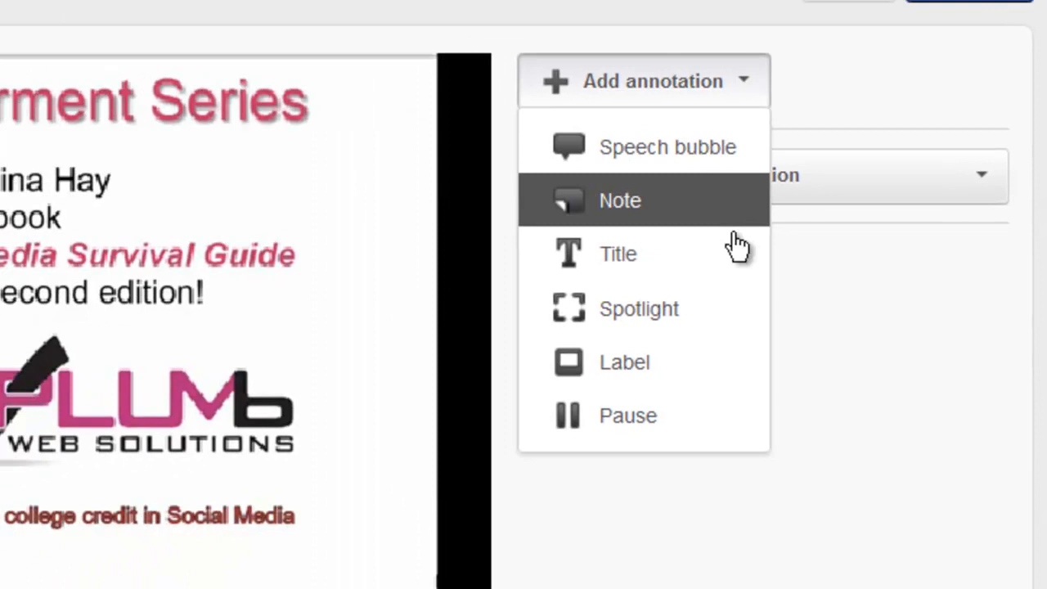
Add a Note annotation with Link ticked and link type set to Subscribe
{"action": "left_click", "coordinate": [620, 200]}
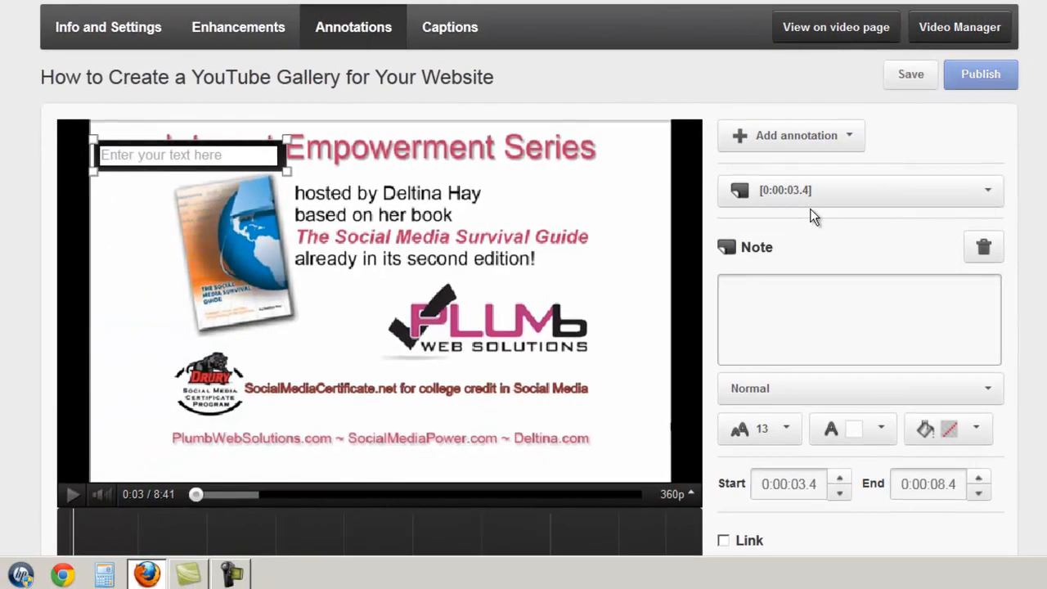
{"action": "scroll", "scroll_direction": "down", "scroll_amount": 3}
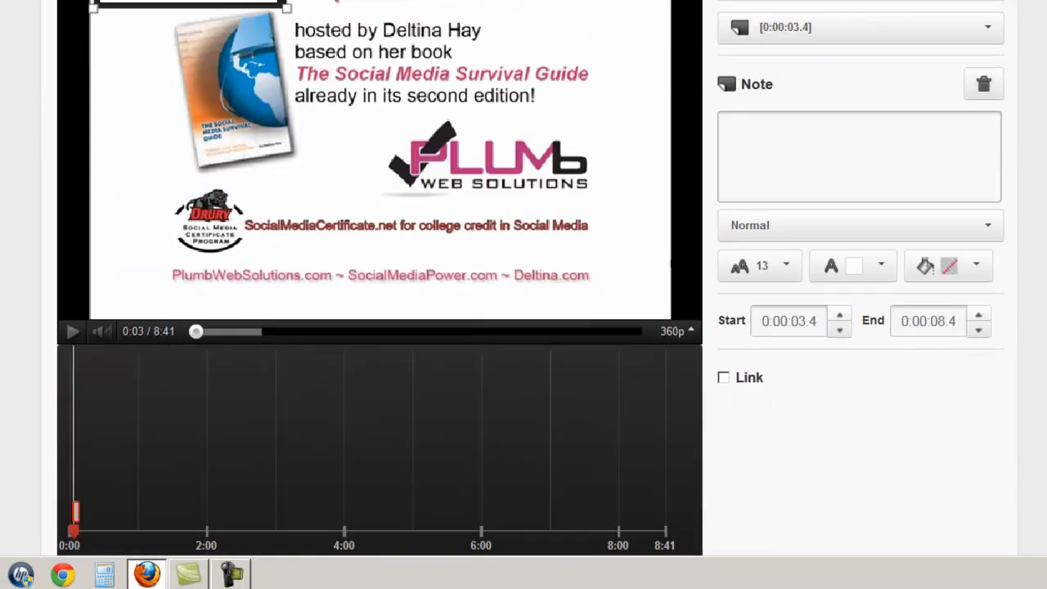
{"action": "scroll", "scroll_direction": "down", "scroll_amount": 3}
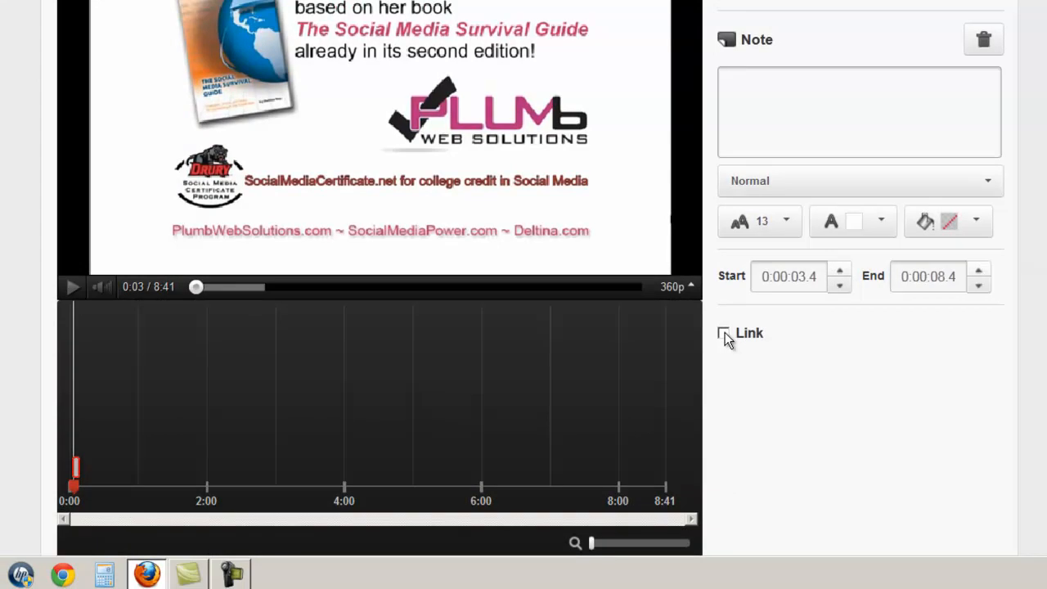
{"action": "left_click", "coordinate": [723, 334]}
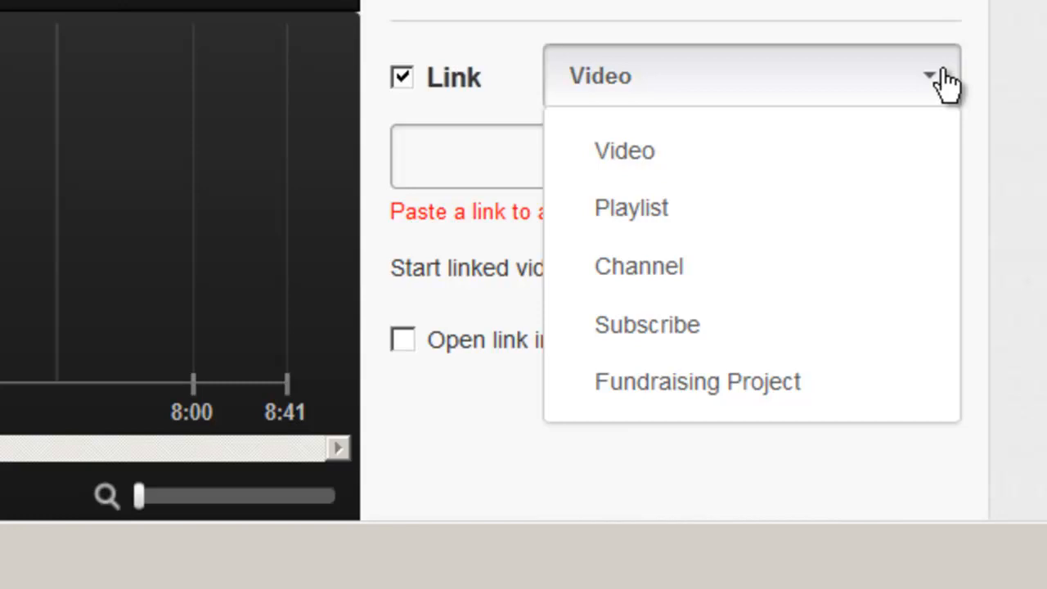
{"action": "mouse_move", "coordinate": [866, 118]}
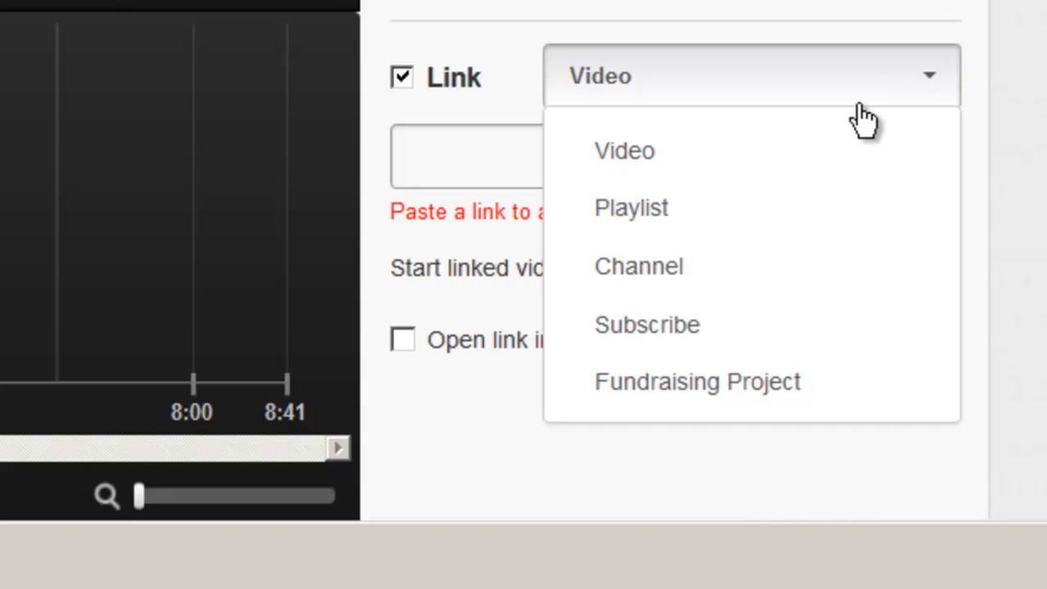
{"action": "mouse_move", "coordinate": [728, 205]}
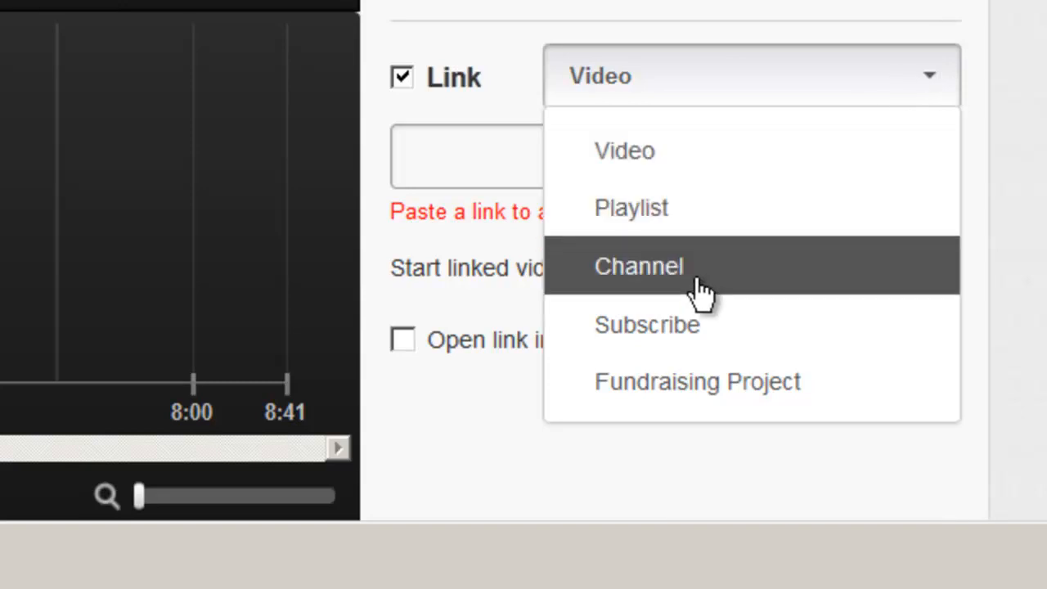
{"action": "mouse_move", "coordinate": [705, 335]}
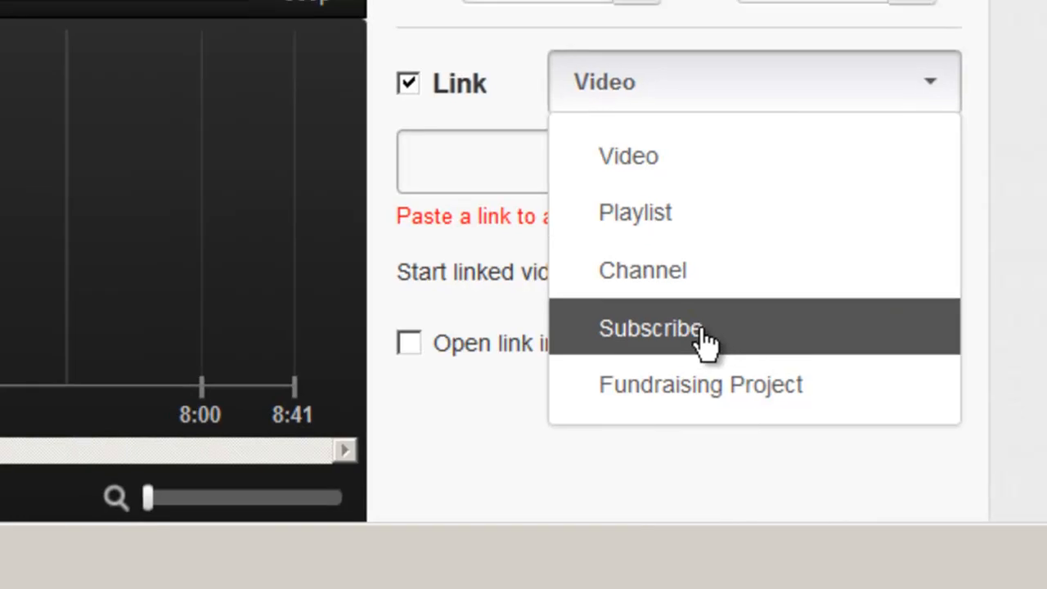
{"action": "left_click", "coordinate": [651, 327]}
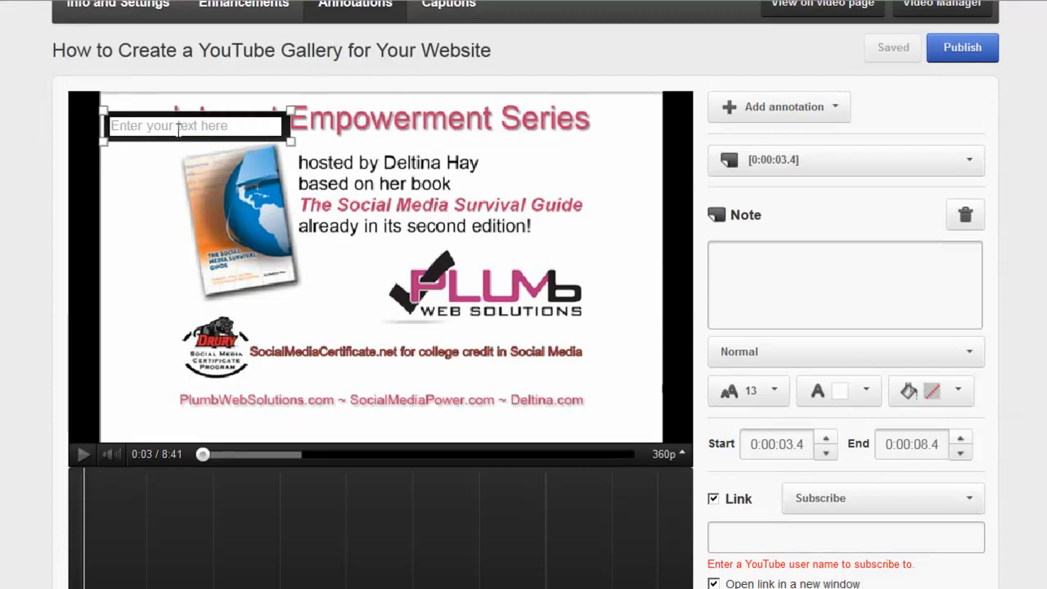
Make the note read 'Subscribe to our channel!' on a red background, resize it to fit, and save
{"action": "left_click", "coordinate": [844, 285]}
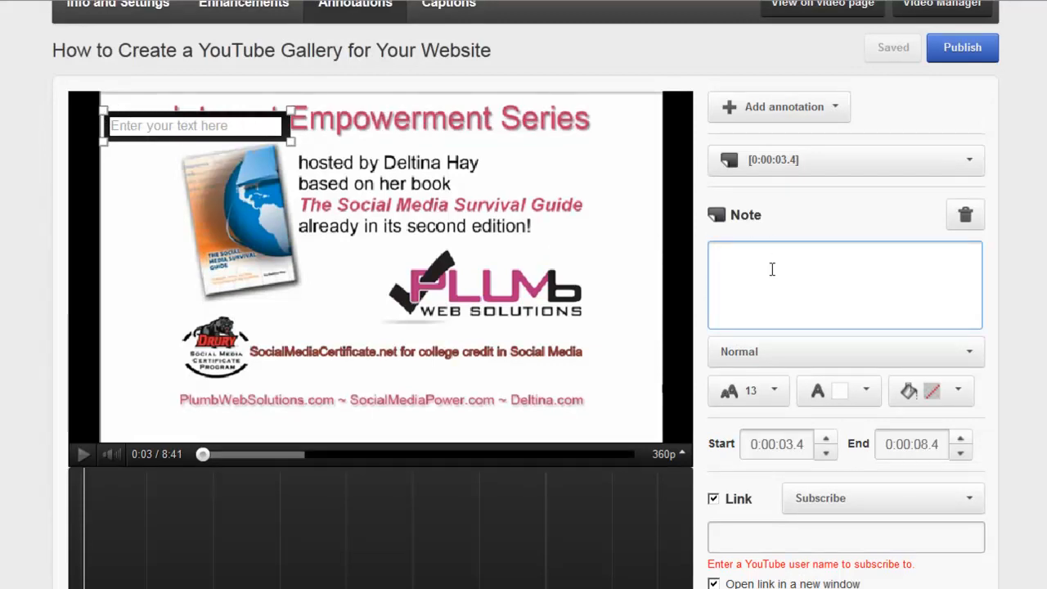
{"action": "type", "text": "Subscribe to our channel!"}
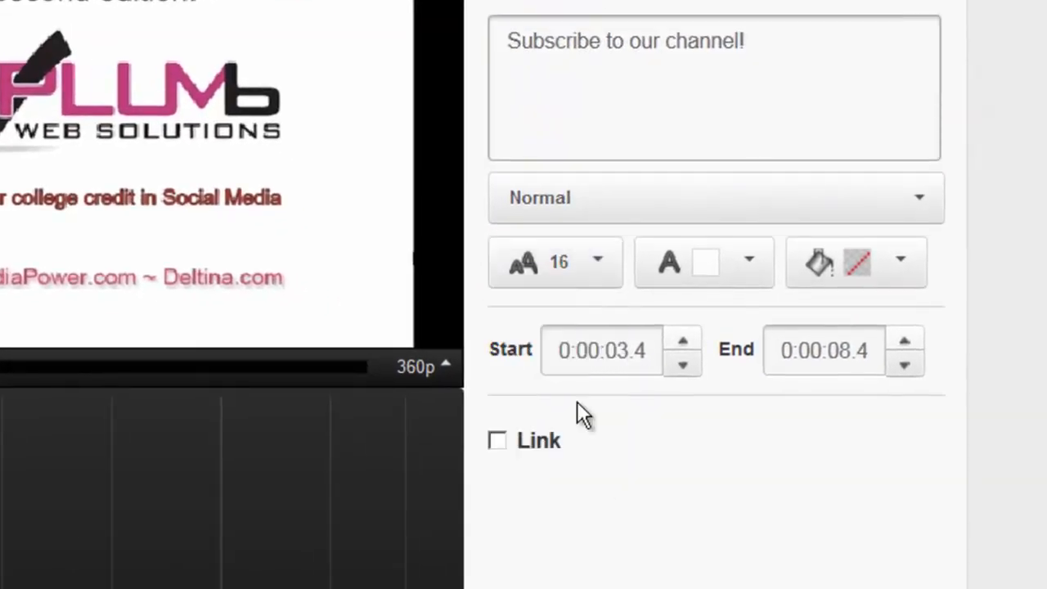
{"action": "left_click", "coordinate": [705, 262]}
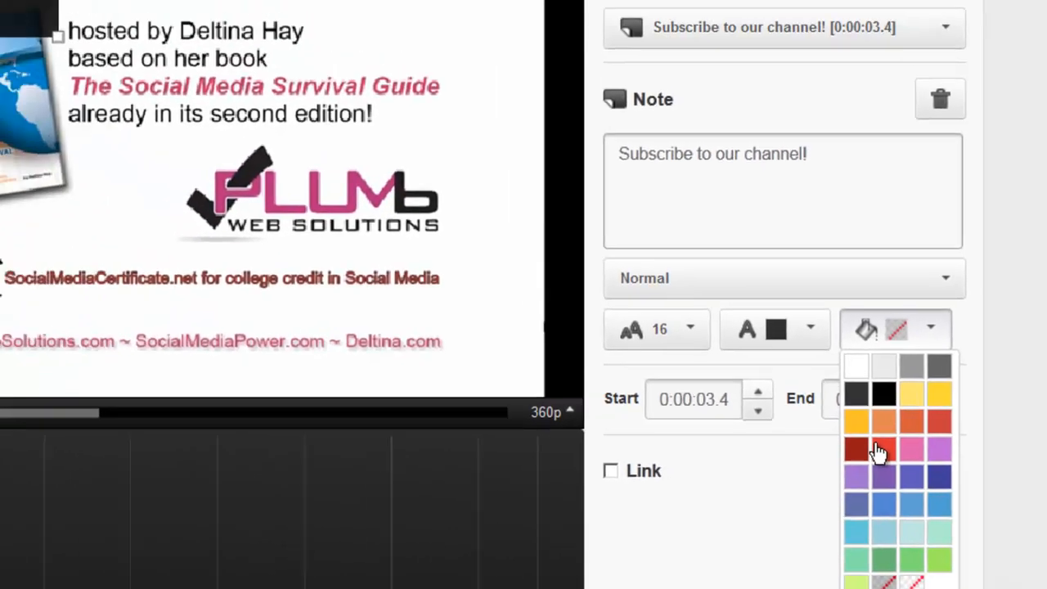
{"action": "left_click", "coordinate": [855, 449]}
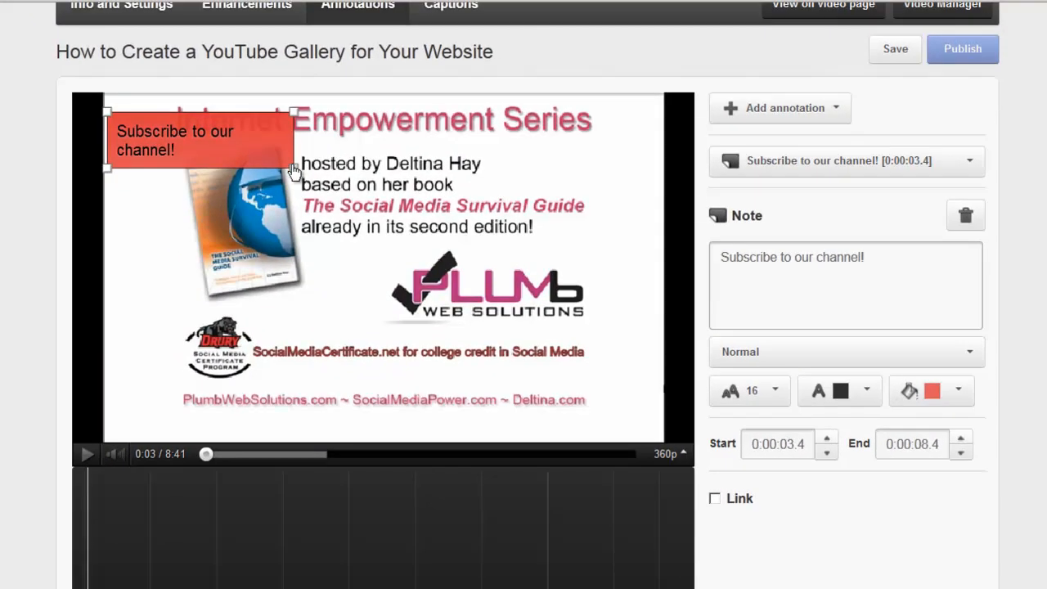
{"action": "left_click_drag", "start_coordinate": [292, 170], "coordinate": [311, 144]}
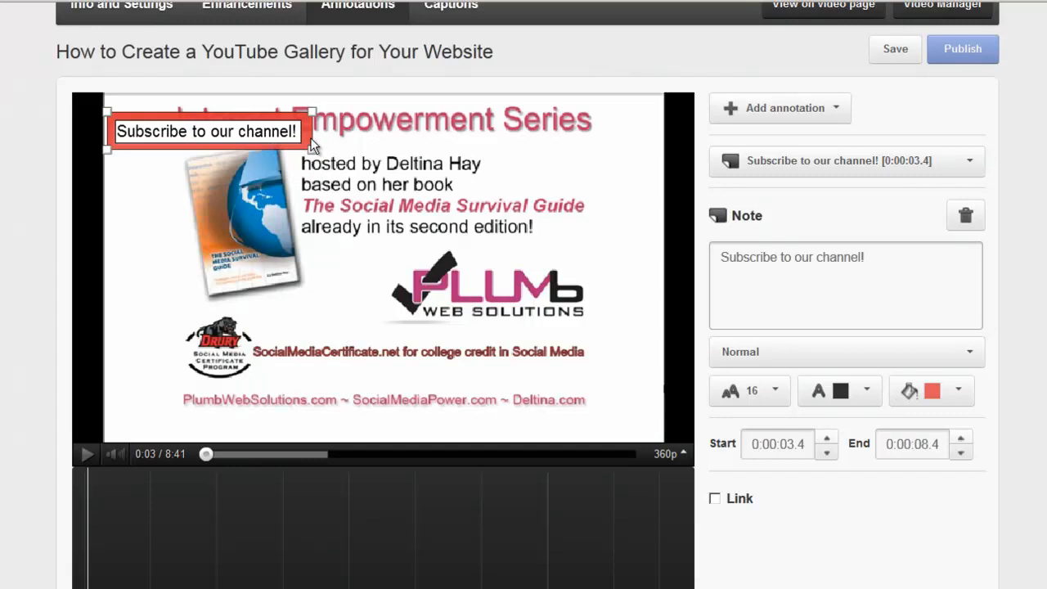
{"action": "left_click", "coordinate": [894, 49]}
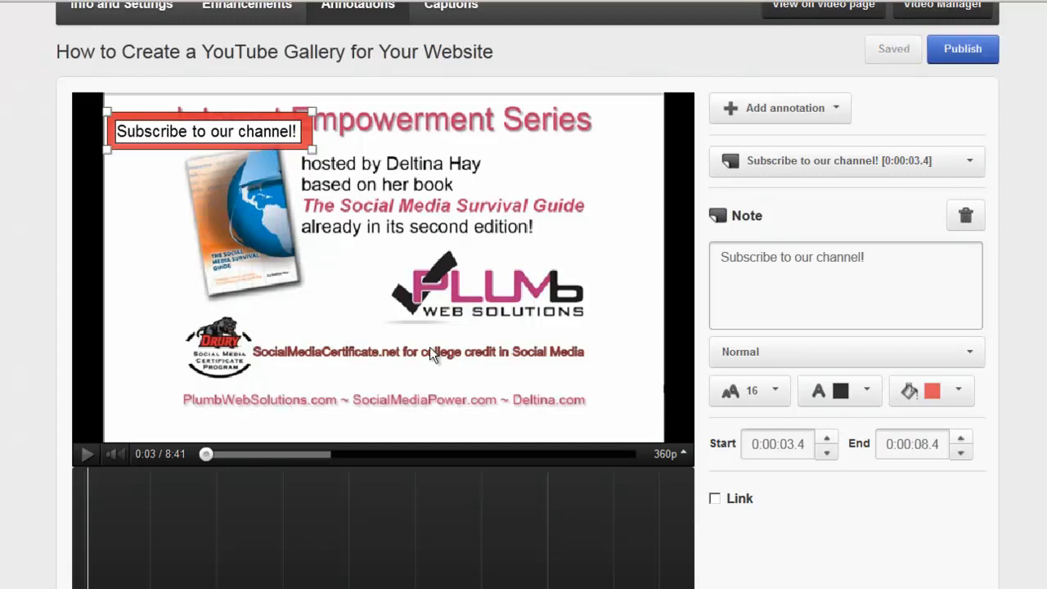
{"action": "mouse_move", "coordinate": [225, 139]}
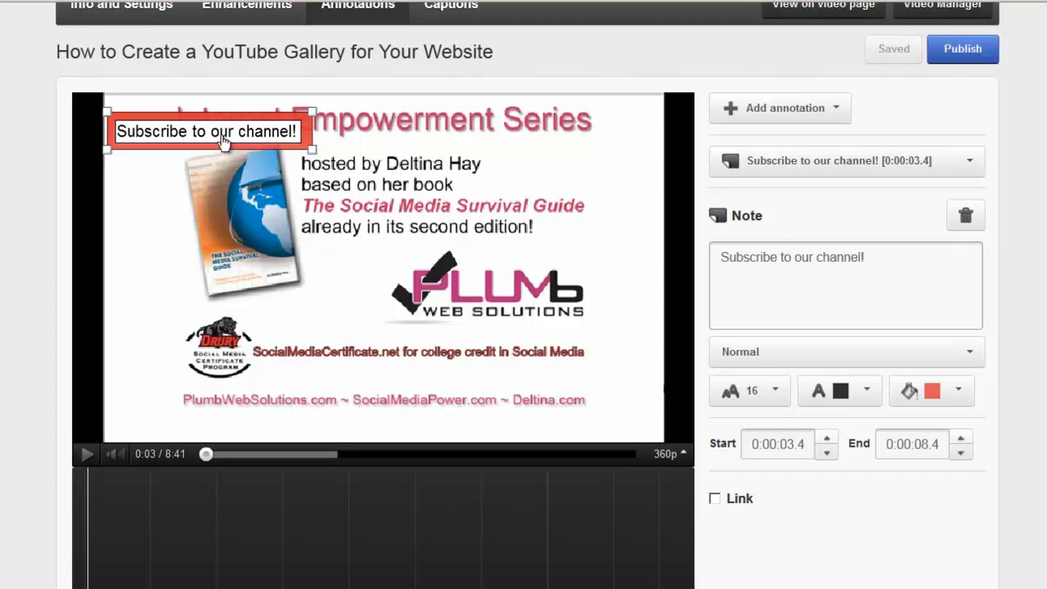
Drag the subscribe note to the video's centre beside the 'already in its second edition!' line
{"action": "left_click_drag", "start_coordinate": [209, 130], "coordinate": [504, 238]}
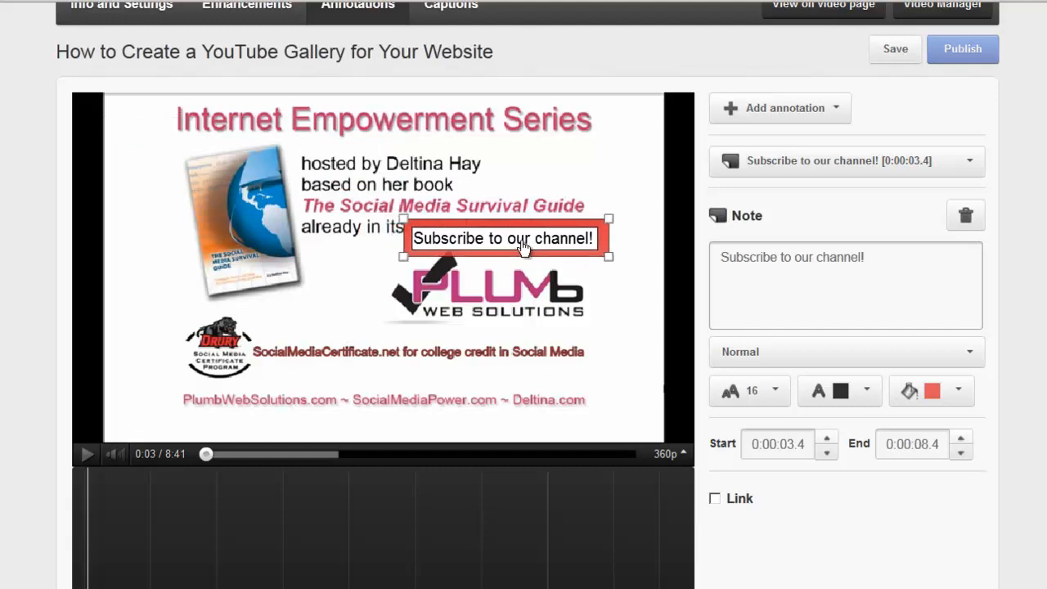
{"action": "left_click_drag", "start_coordinate": [504, 238], "coordinate": [494, 263]}
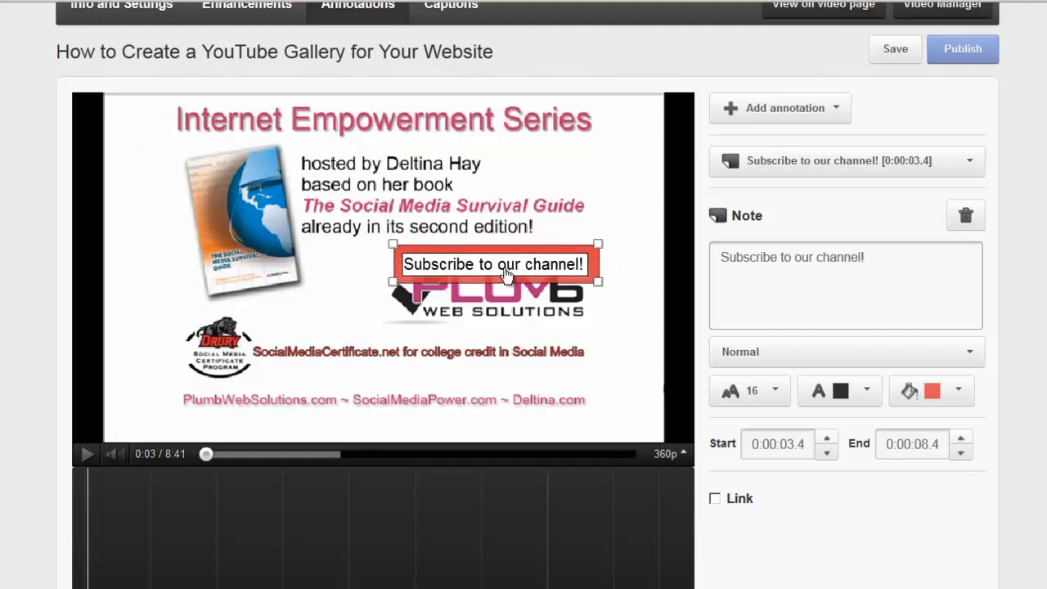
{"action": "left_click_drag", "start_coordinate": [494, 263], "coordinate": [520, 232]}
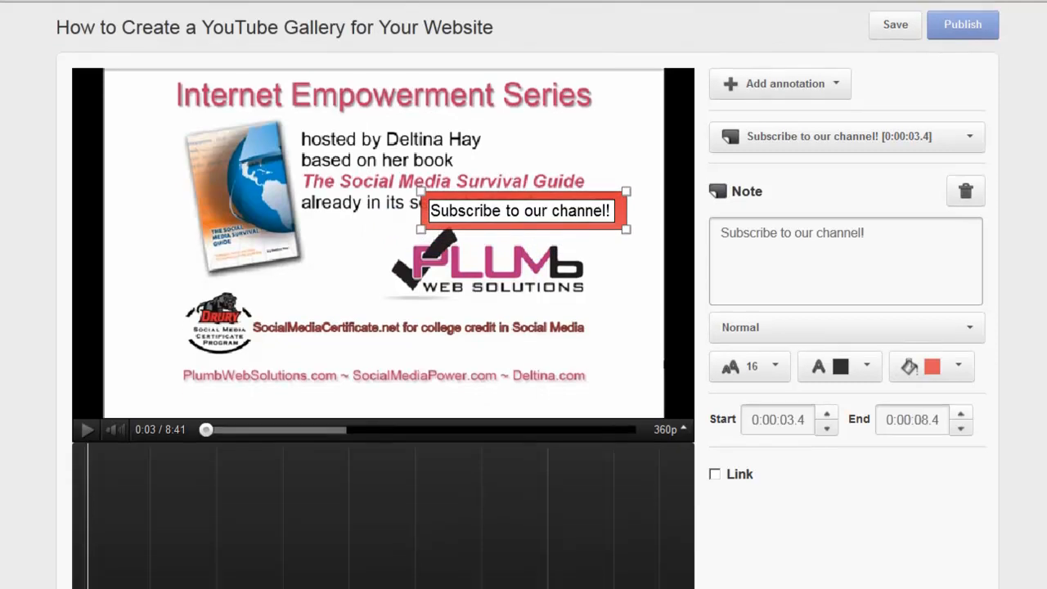
Set the note's Start time to 0:00:00.4 and End time to 0:00:30.4
{"action": "scroll", "scroll_direction": "down", "scroll_amount": 3}
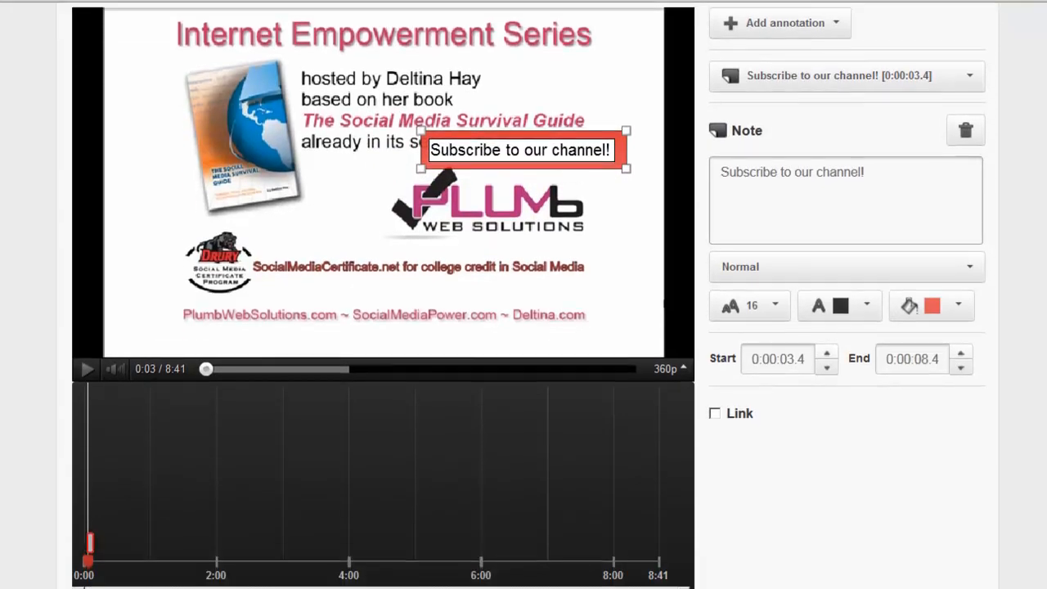
{"action": "scroll", "scroll_direction": "down", "scroll_amount": 3}
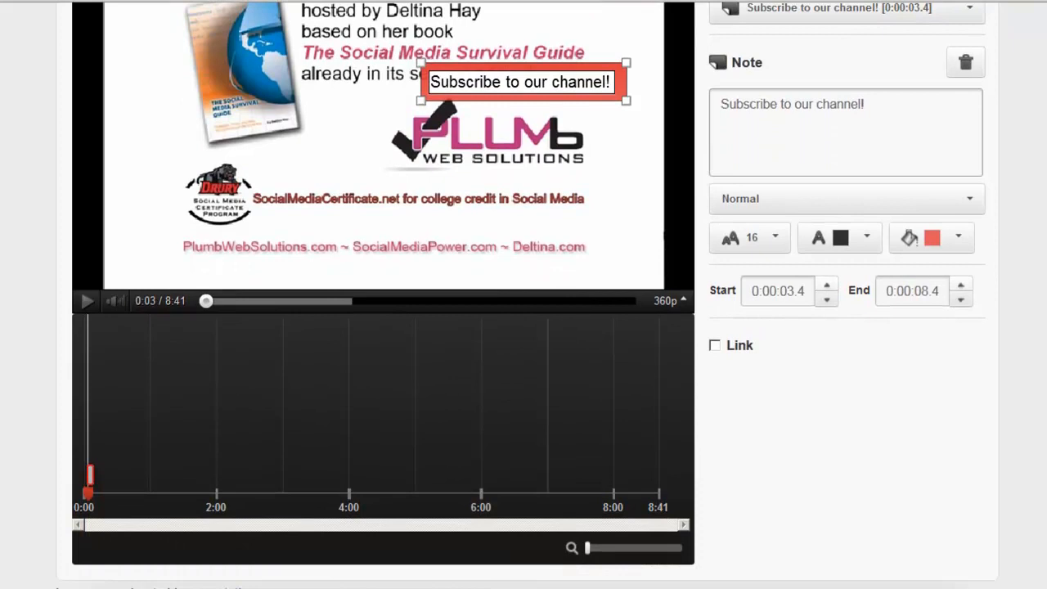
{"action": "scroll", "scroll_direction": "down", "scroll_amount": 3}
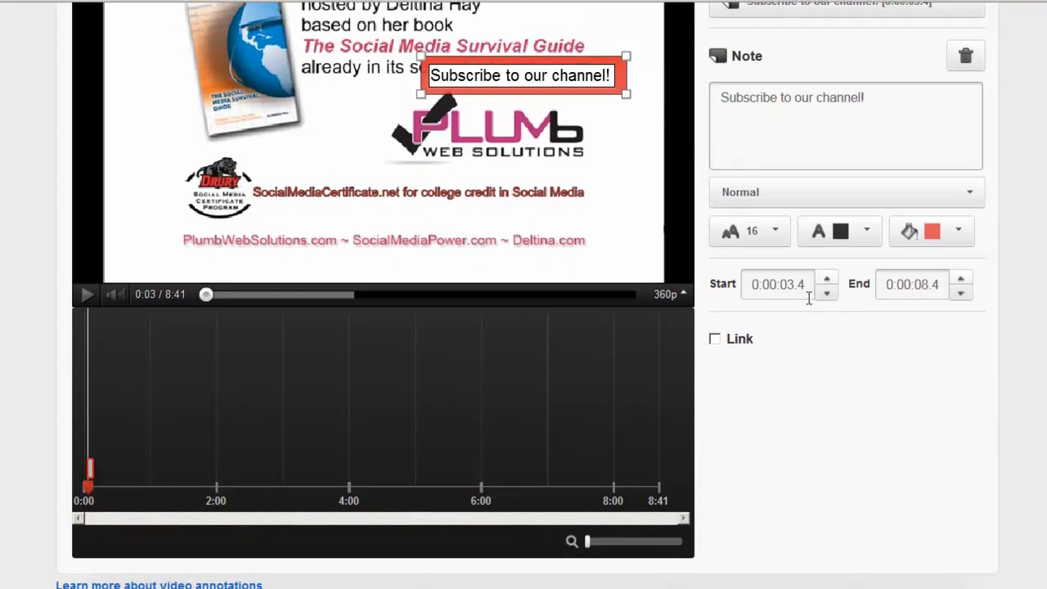
{"action": "mouse_move", "coordinate": [514, 167]}
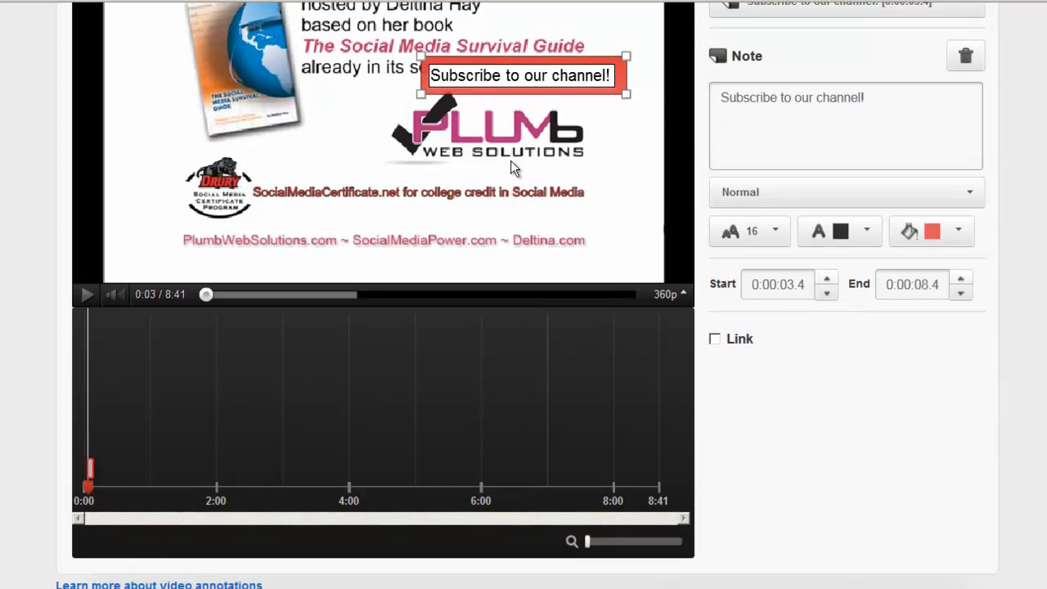
{"action": "mouse_move", "coordinate": [392, 213]}
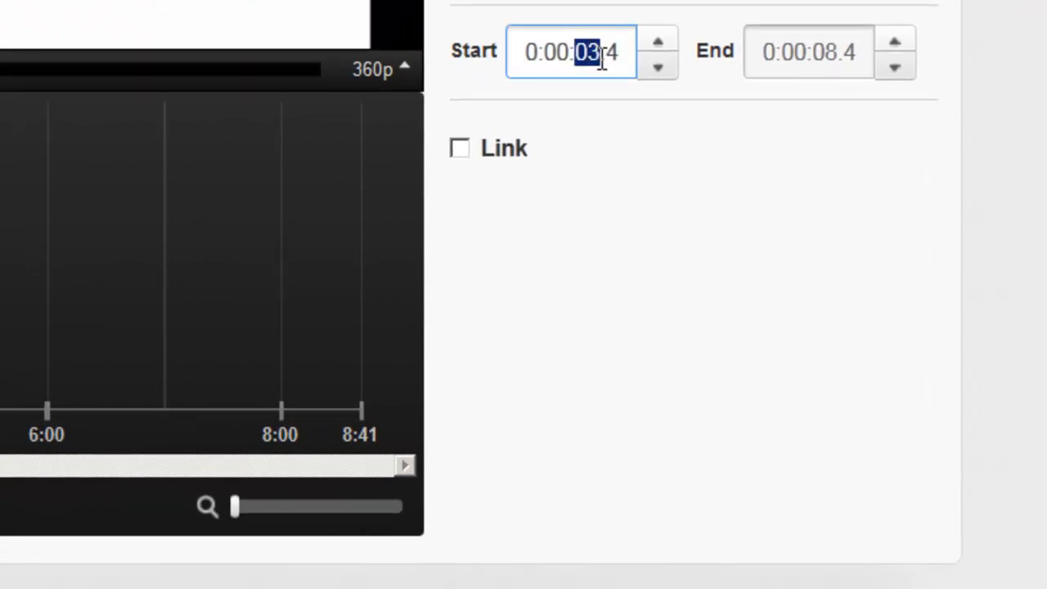
{"action": "type", "text": "00"}
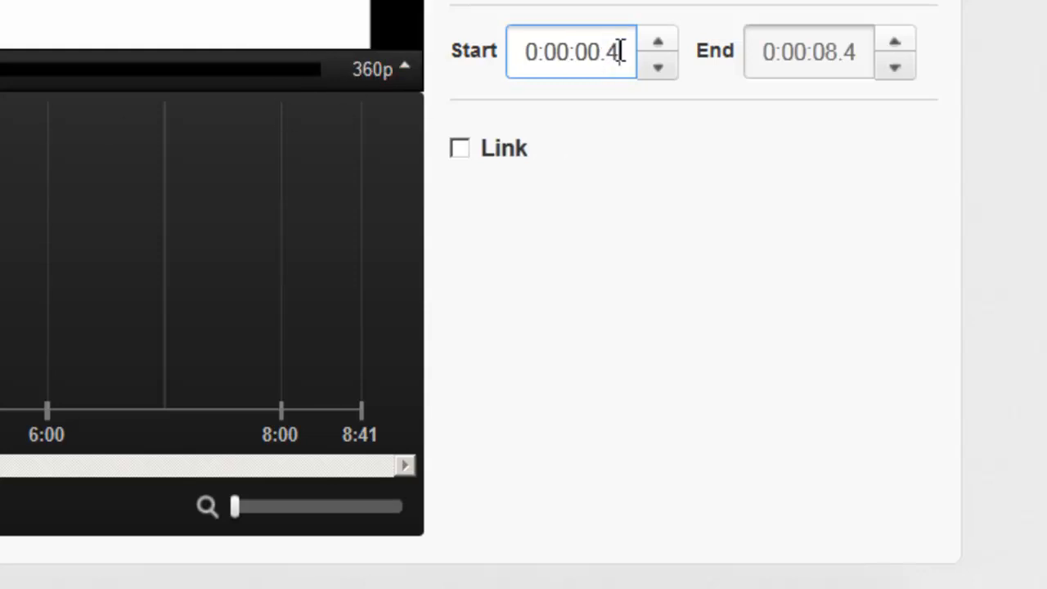
{"action": "double_click", "coordinate": [612, 51]}
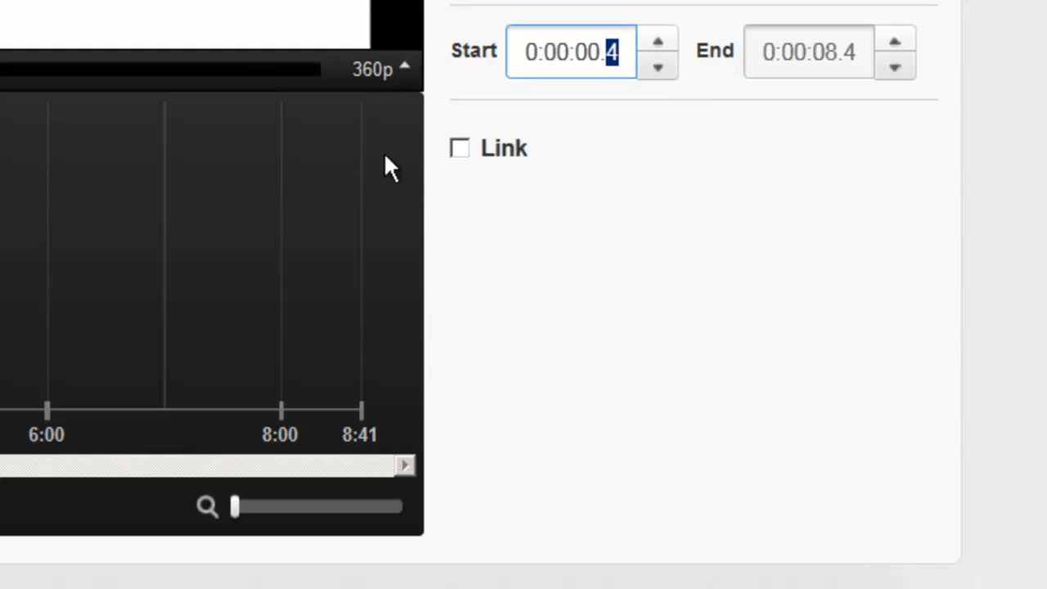
{"action": "left_click", "coordinate": [809, 50]}
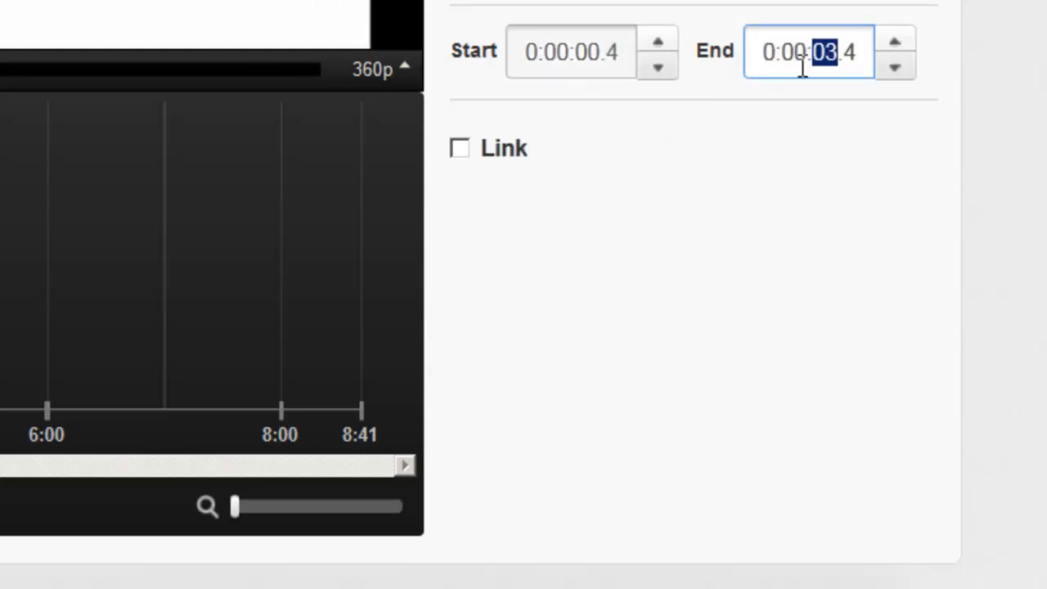
{"action": "type", "text": "30"}
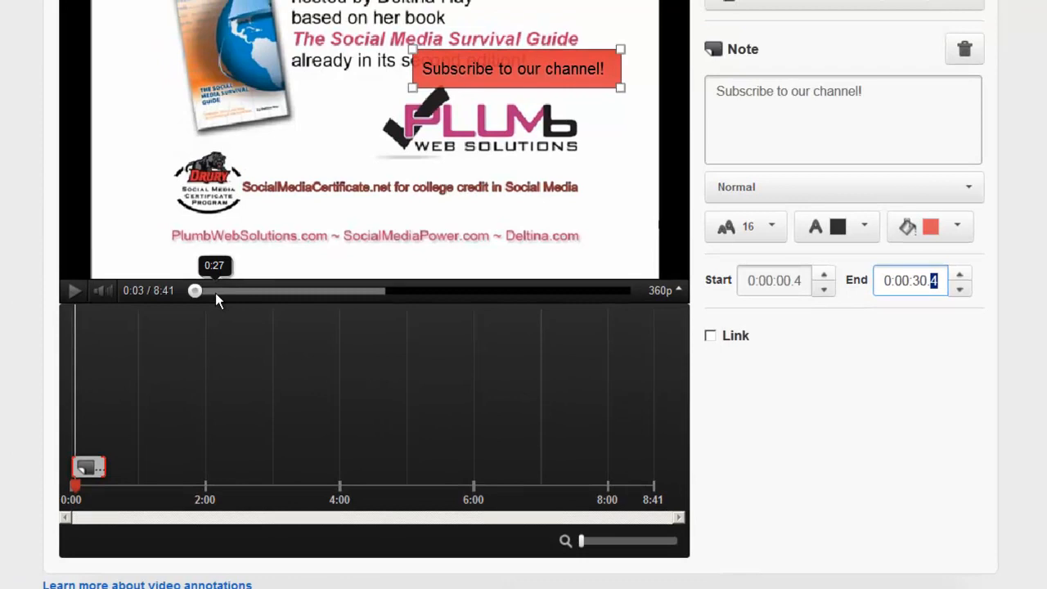
Scrub to about 0:31 to confirm the note is gone, then tick the note's Link checkbox
{"action": "left_click_drag", "start_coordinate": [195, 292], "coordinate": [230, 294]}
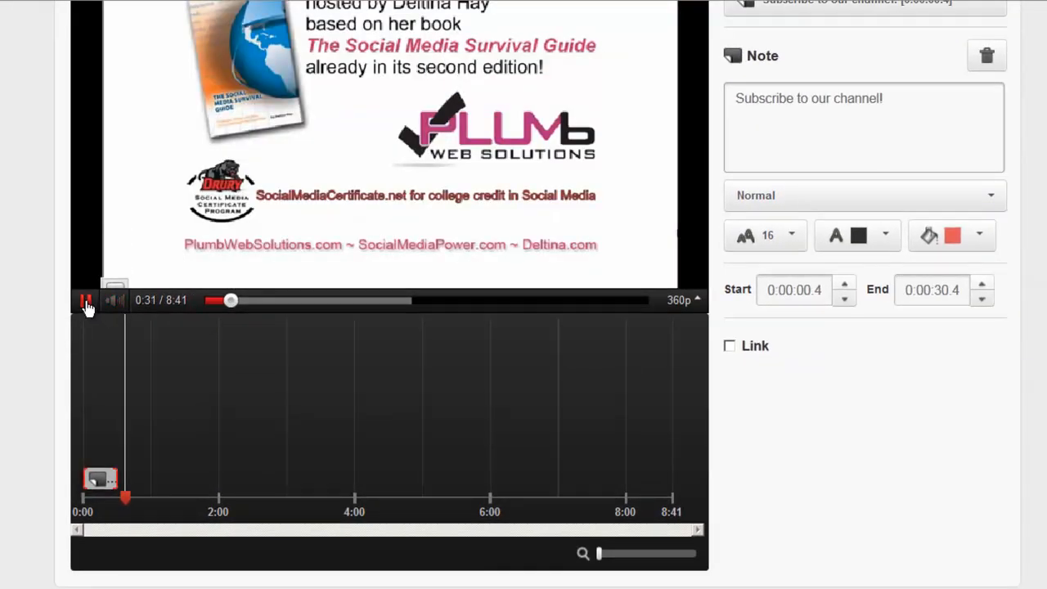
{"action": "left_click", "coordinate": [86, 301]}
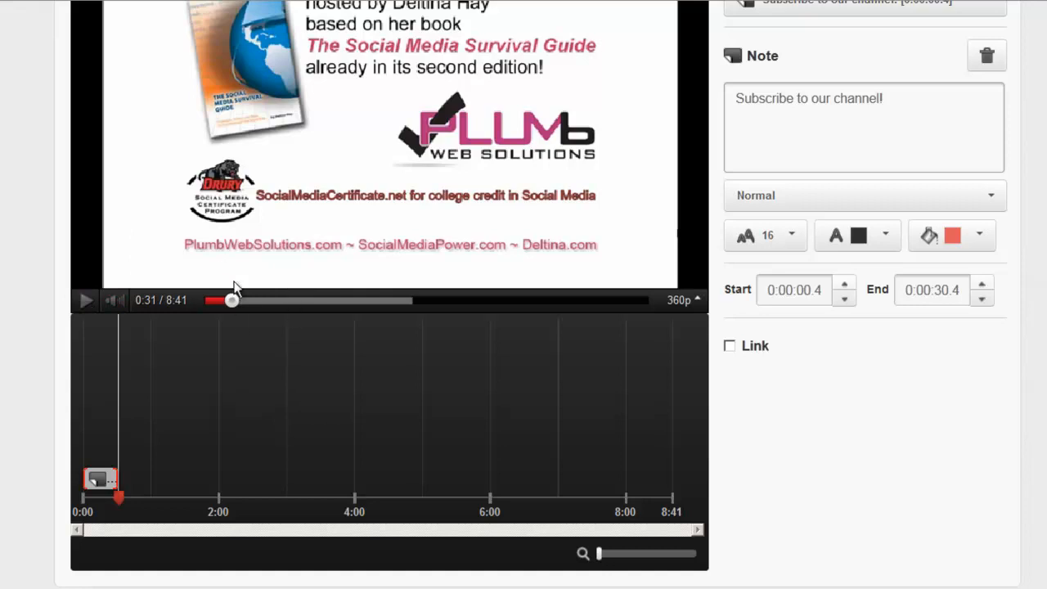
{"action": "mouse_move", "coordinate": [200, 272]}
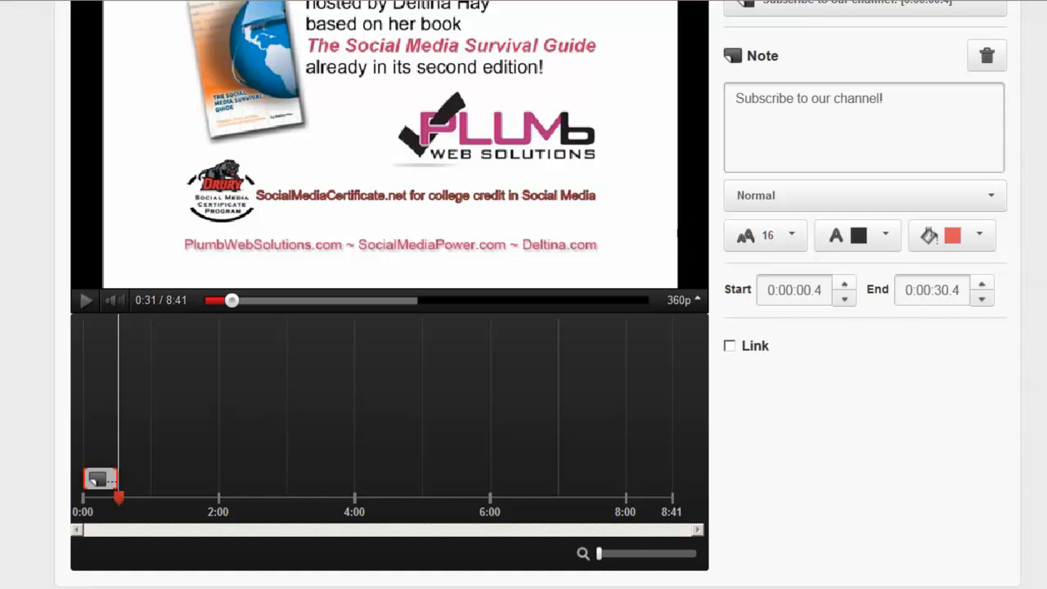
{"action": "left_click", "coordinate": [730, 345]}
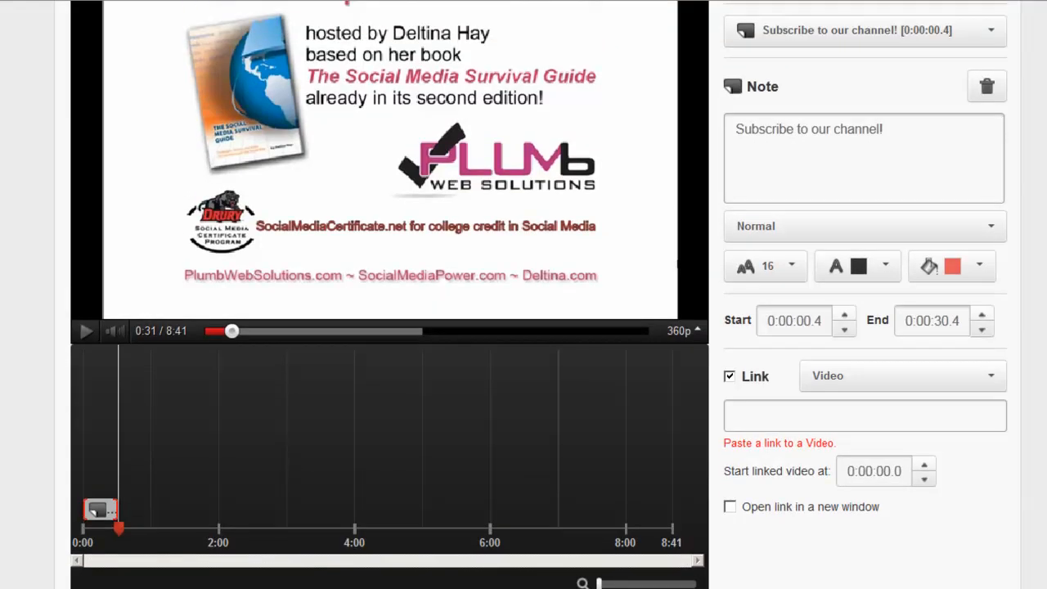
Set the link to Subscribe with user name deltinahay, opening in a new window, and save
{"action": "scroll", "scroll_direction": "down", "scroll_amount": 3}
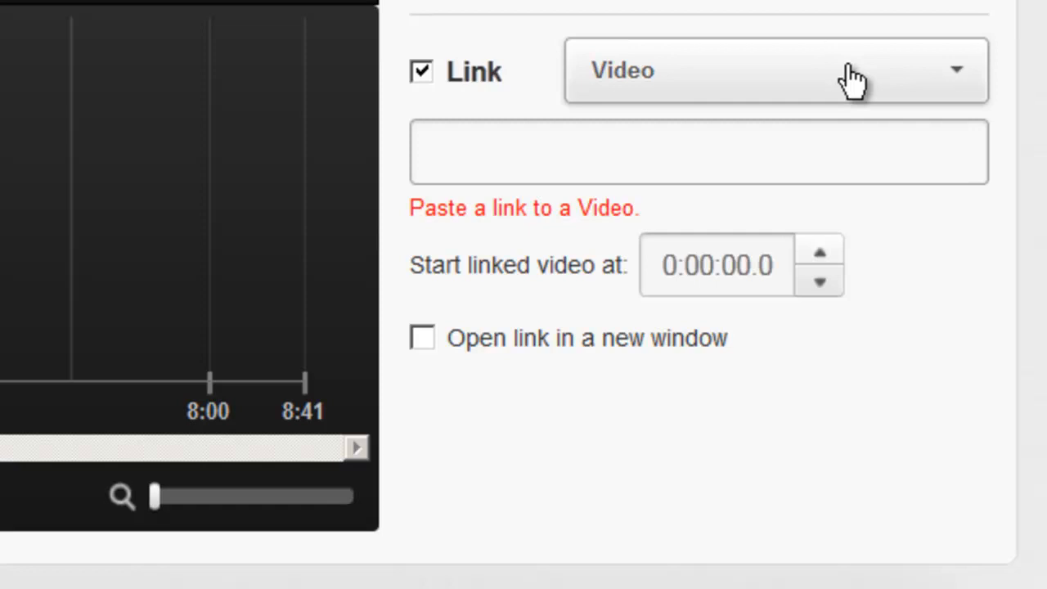
{"action": "left_click", "coordinate": [772, 70]}
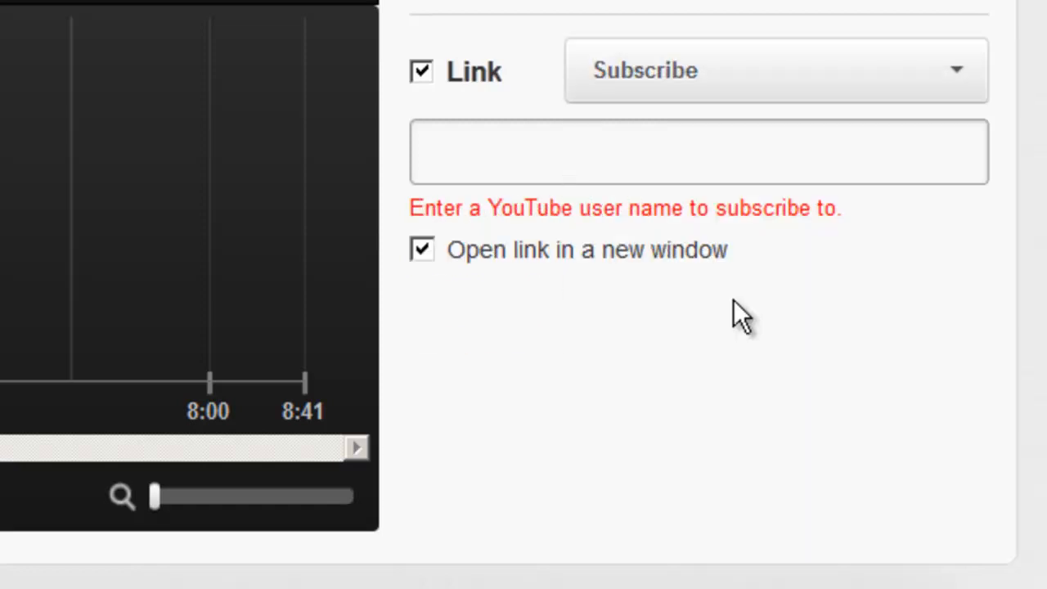
{"action": "left_click", "coordinate": [698, 150]}
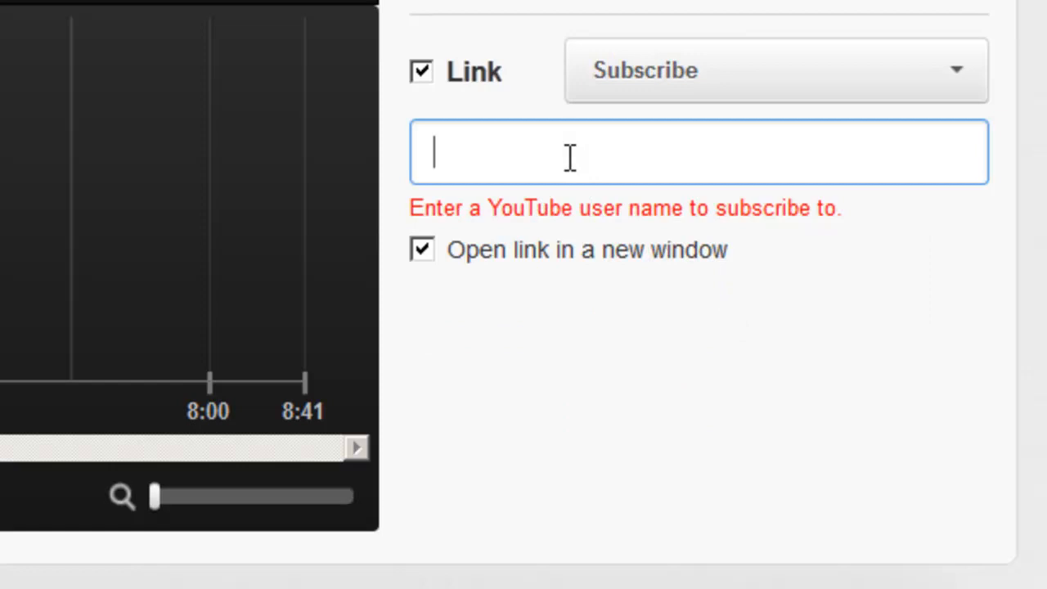
{"action": "mouse_move", "coordinate": [494, 242]}
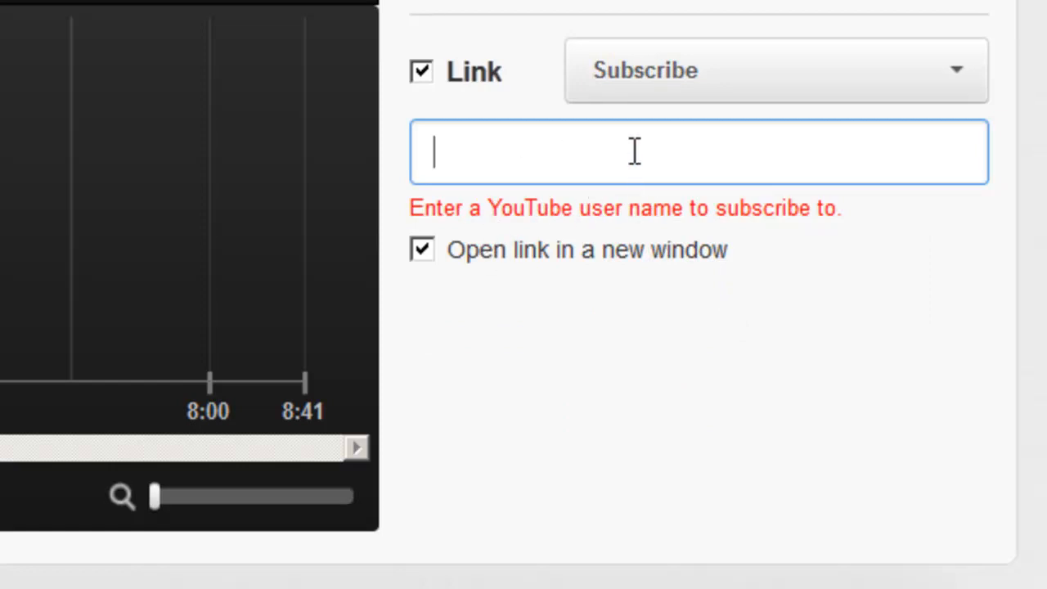
{"action": "type", "text": "delt"}
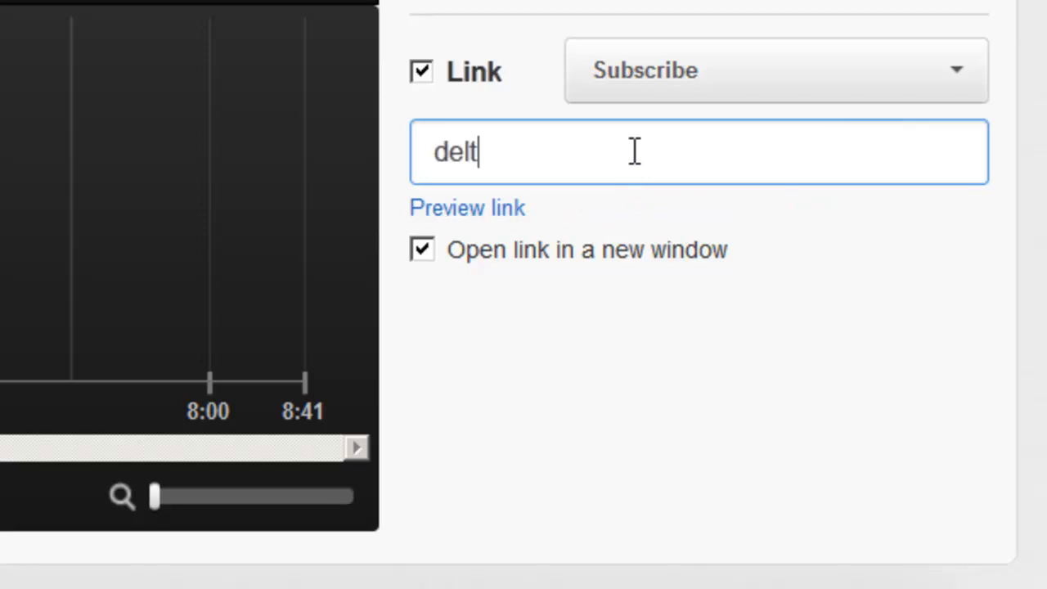
{"action": "type", "text": "inahay"}
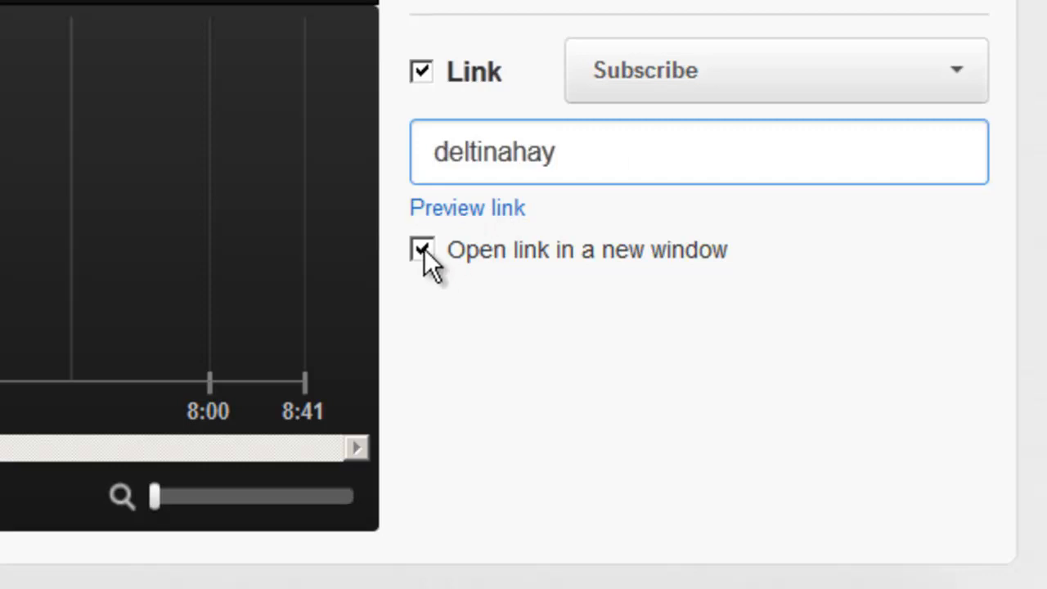
{"action": "left_click", "coordinate": [698, 151]}
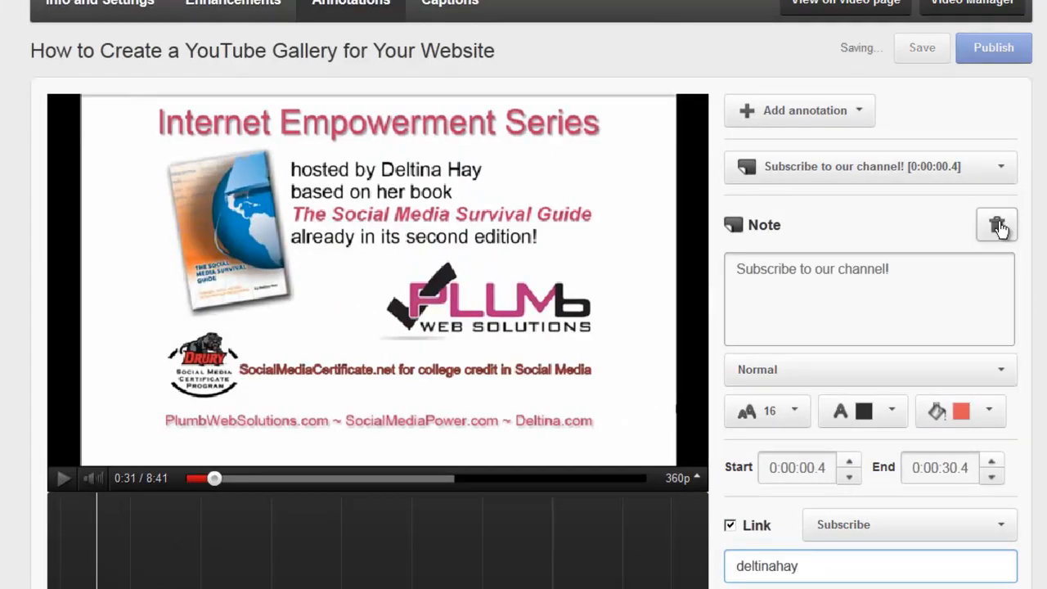
Drag the timeline playhead ahead to 8:19 near the video's end
{"action": "scroll", "scroll_direction": "down", "scroll_amount": 3}
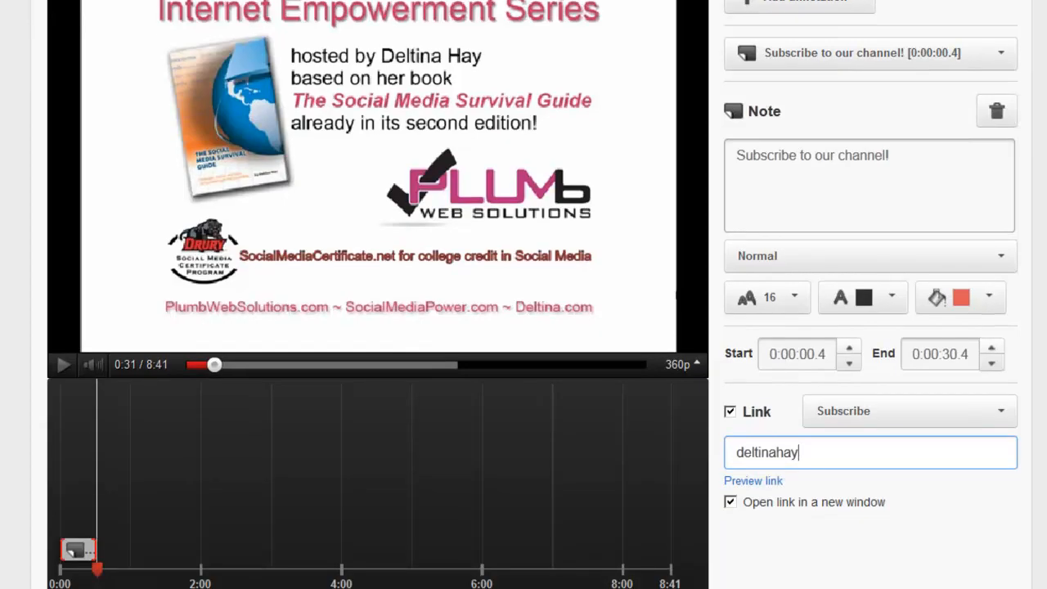
{"action": "mouse_move", "coordinate": [255, 206]}
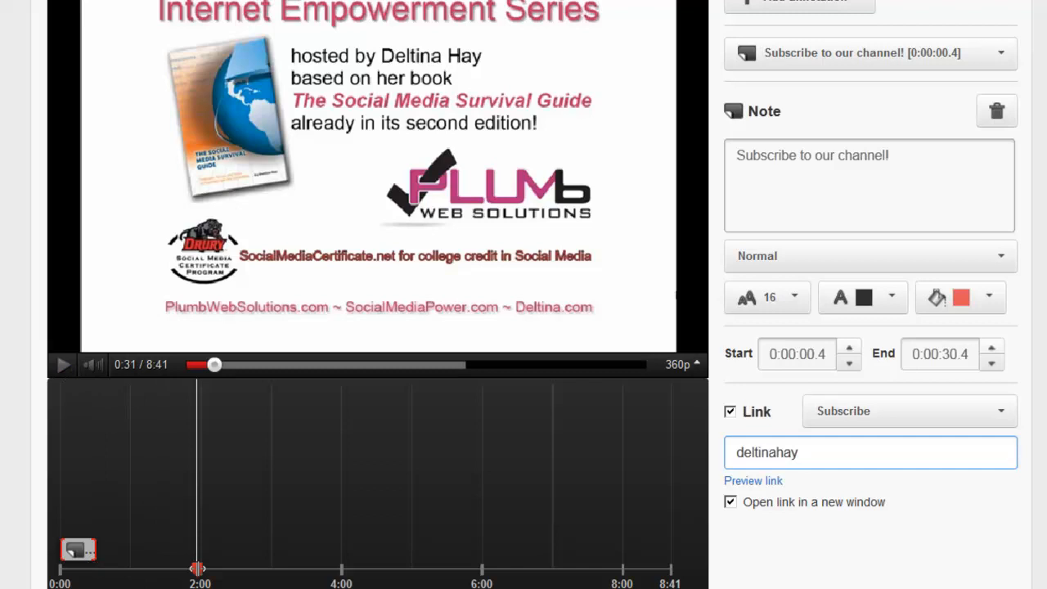
{"action": "left_click_drag", "start_coordinate": [196, 569], "coordinate": [556, 570]}
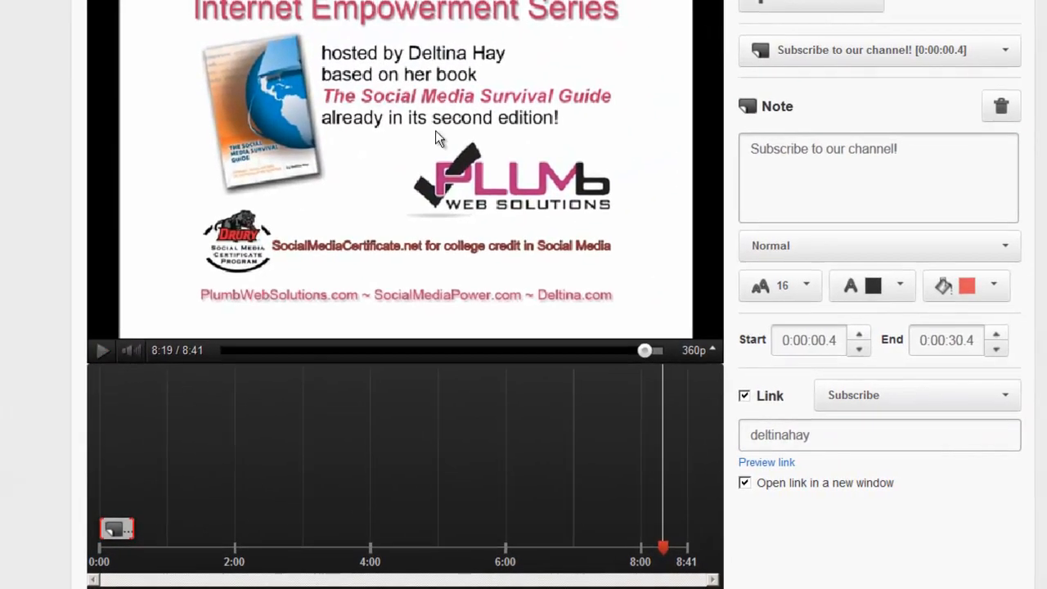
{"action": "mouse_move", "coordinate": [511, 123]}
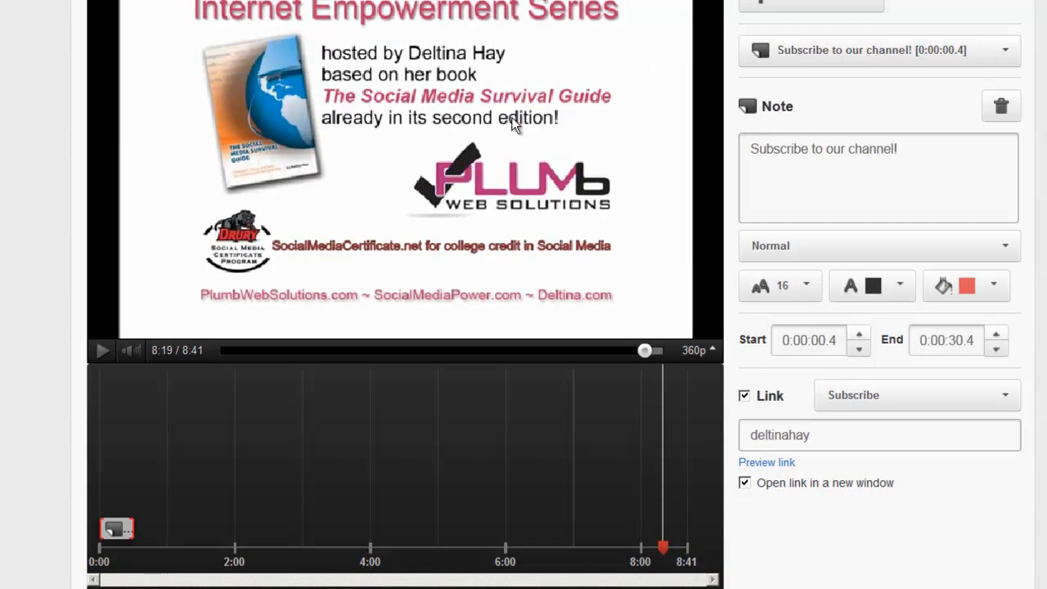
{"action": "mouse_move", "coordinate": [513, 125]}
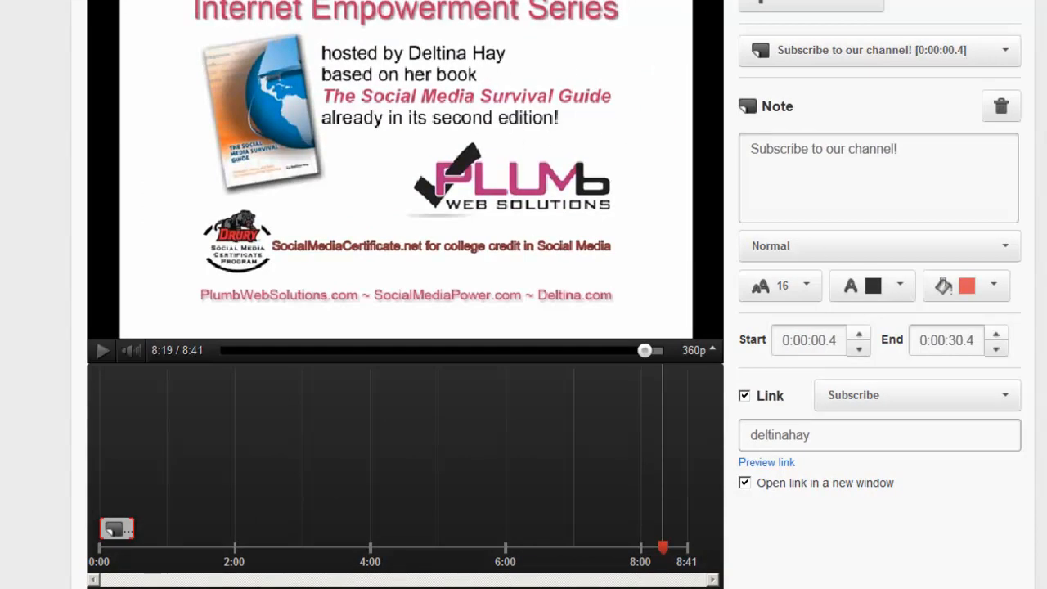
Add a second Note at 8:19 reading 'Subscribe to our channel!'
{"action": "left_click", "coordinate": [811, 76]}
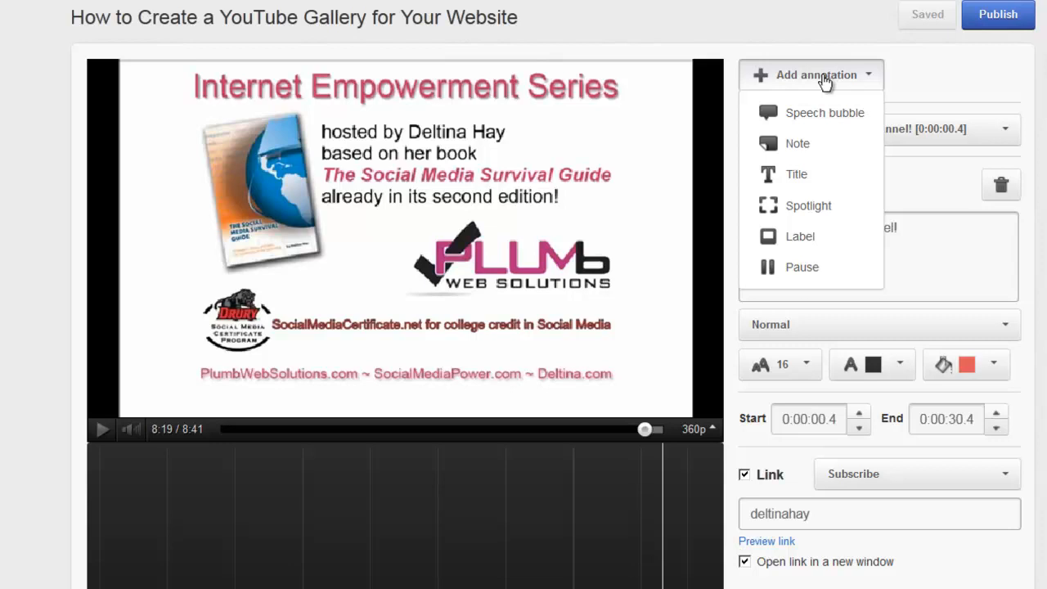
{"action": "left_click", "coordinate": [796, 144]}
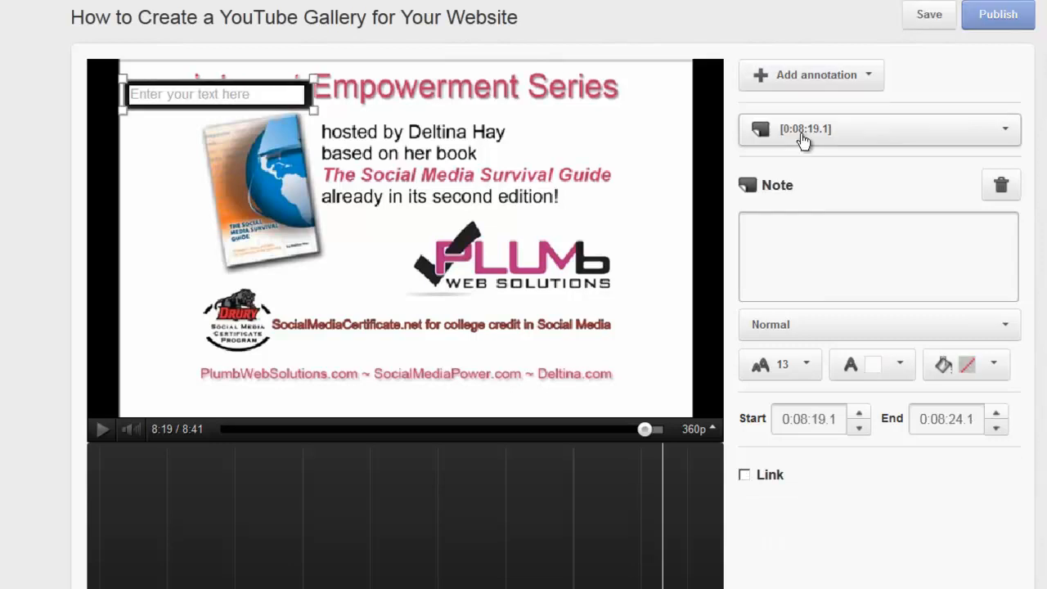
{"action": "left_click", "coordinate": [877, 256]}
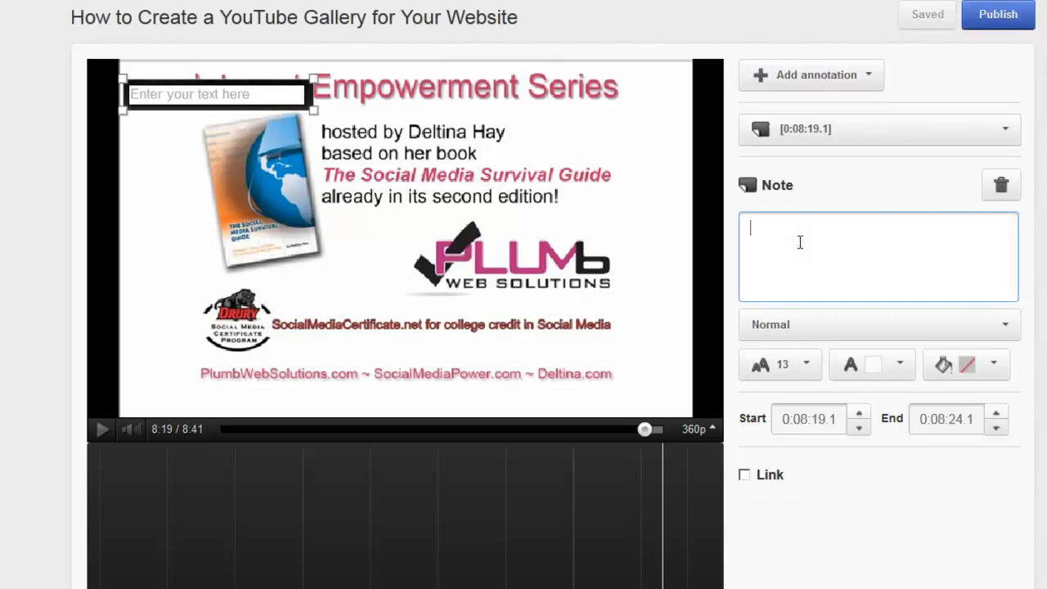
{"action": "type", "text": "Subscribe to our channel!"}
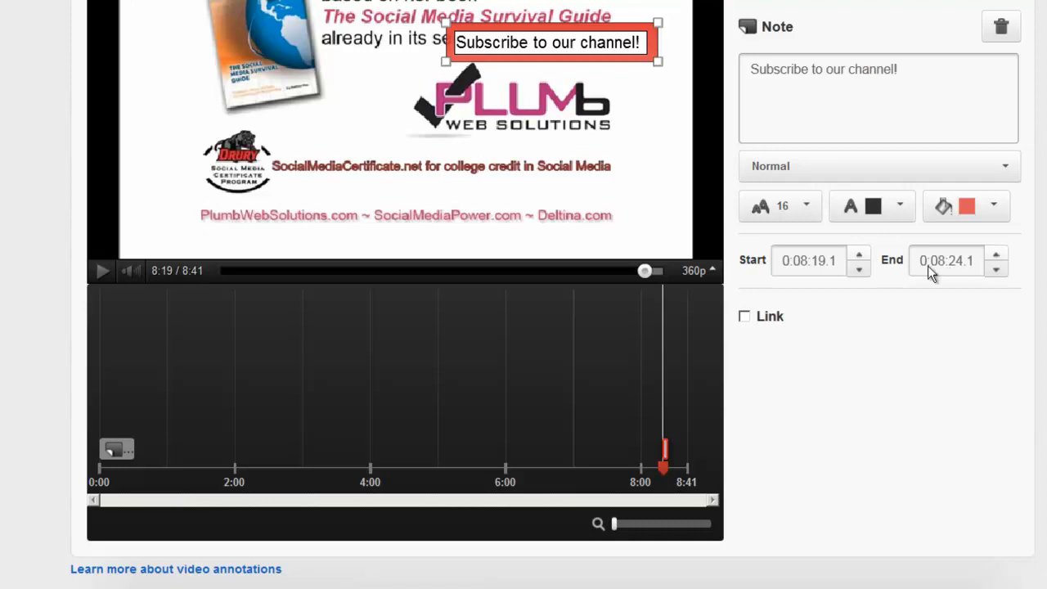
{"action": "scroll", "scroll_direction": "down", "scroll_amount": 3}
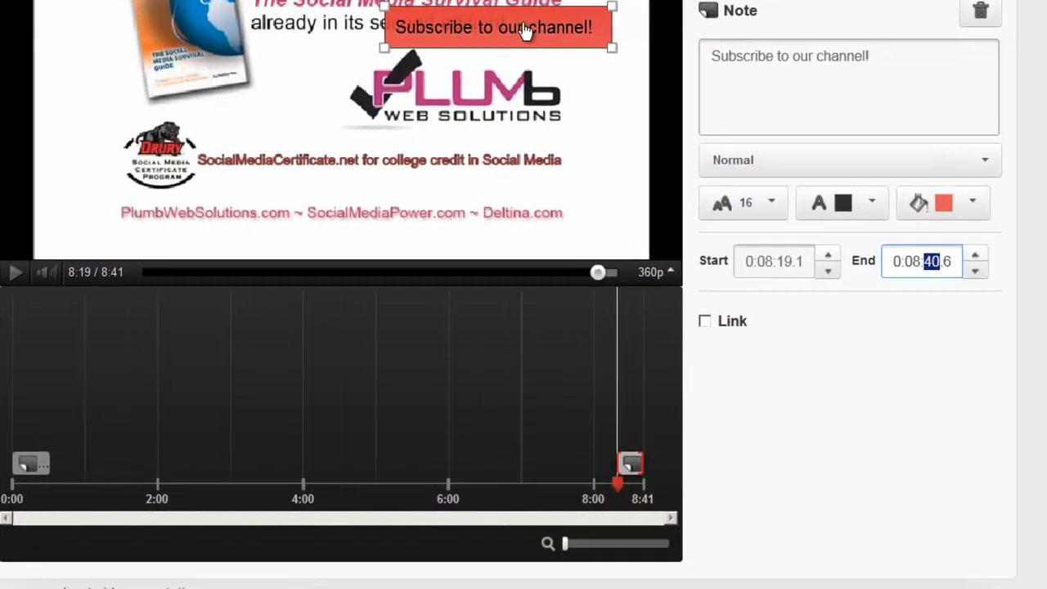
Enable a link on the new note pointing to the deltinahay channel
{"action": "left_click", "coordinate": [704, 321]}
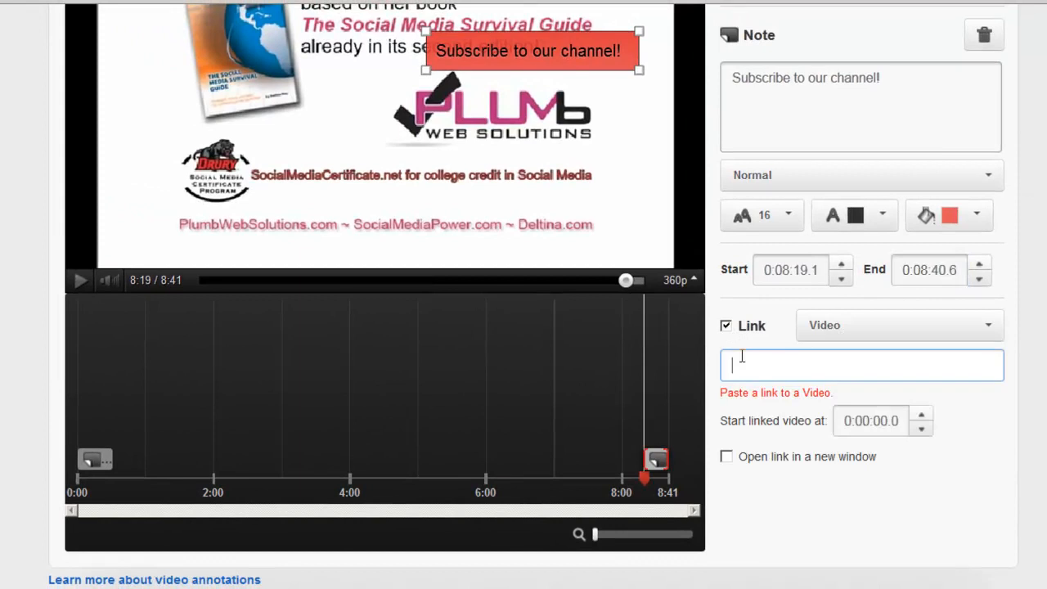
{"action": "type", "text": "deltinahay"}
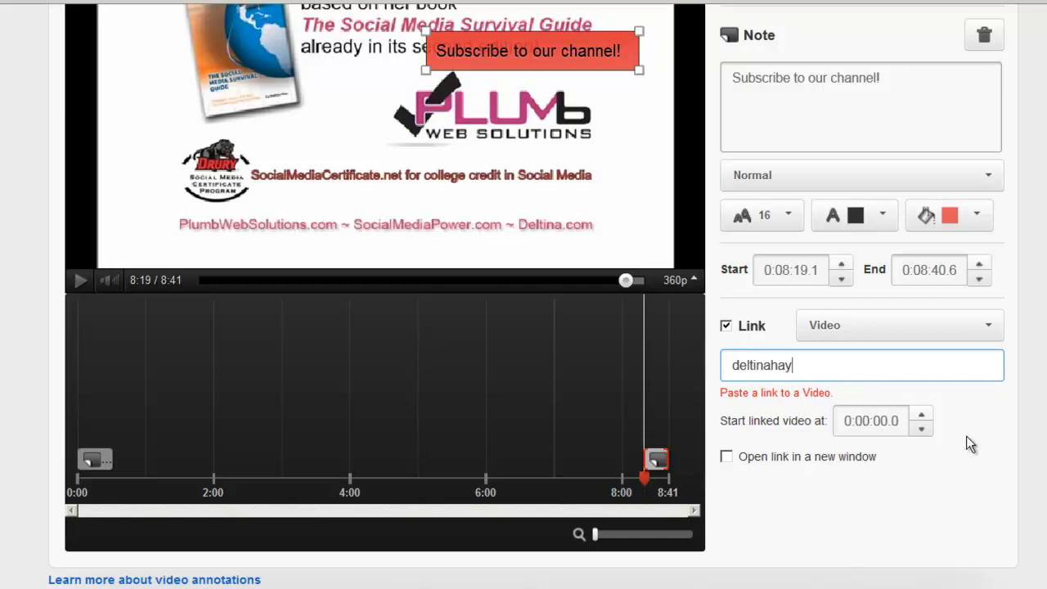
{"action": "scroll", "scroll_direction": "up", "scroll_amount": 3}
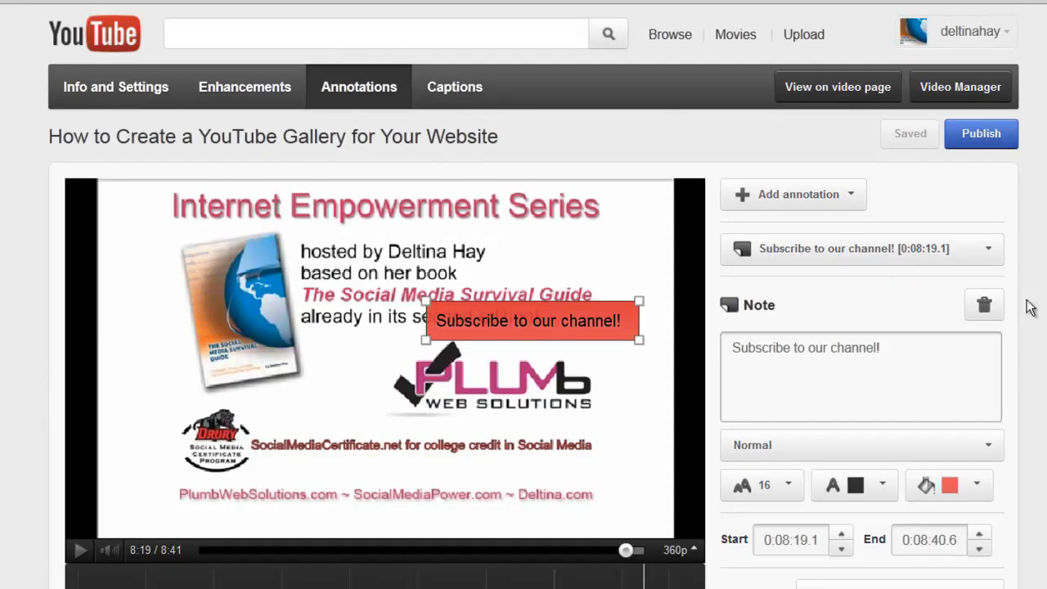
{"action": "mouse_move", "coordinate": [900, 254]}
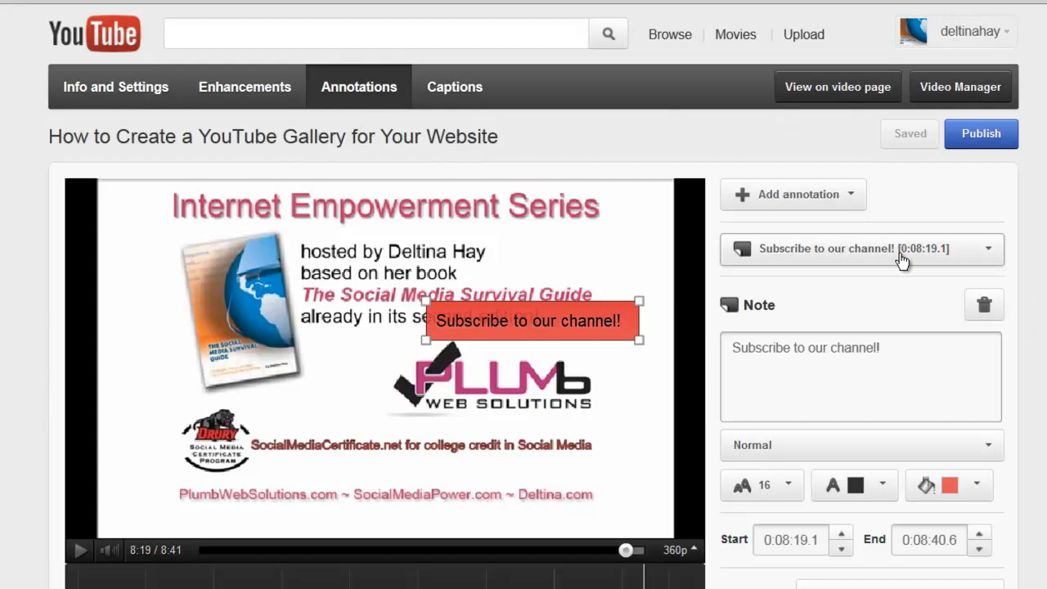
Review the video's annotation list and keep the 8:19 subscribe note
{"action": "left_click", "coordinate": [988, 249]}
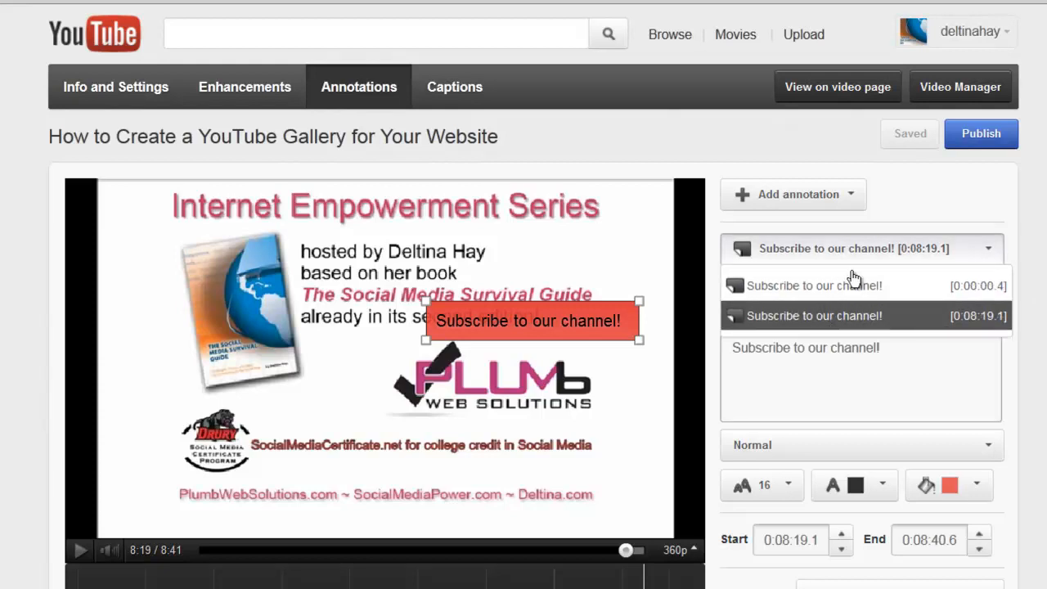
{"action": "left_click", "coordinate": [860, 248]}
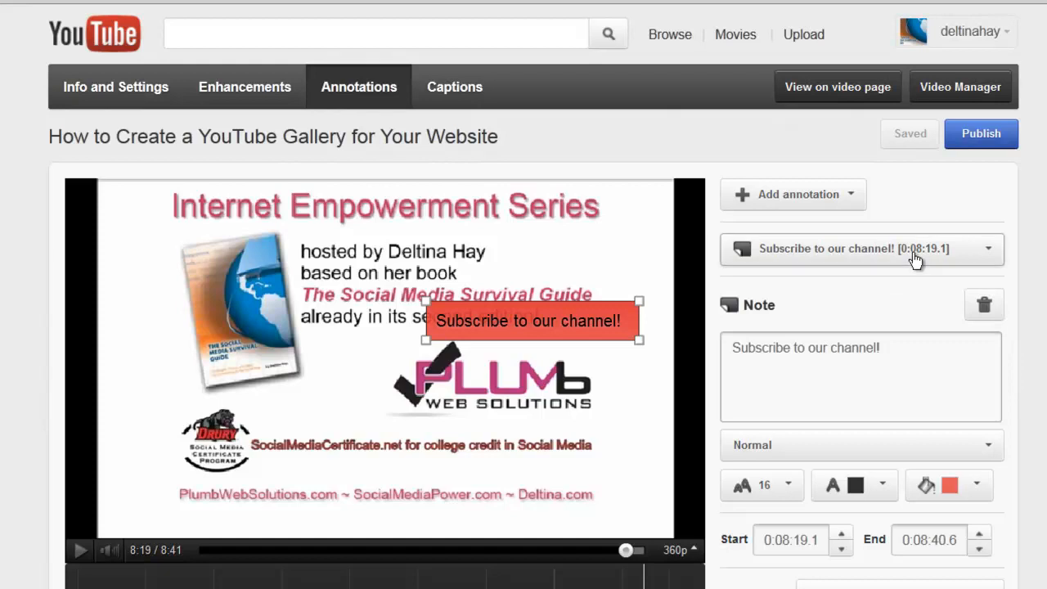
{"action": "scroll", "scroll_direction": "down", "scroll_amount": 3}
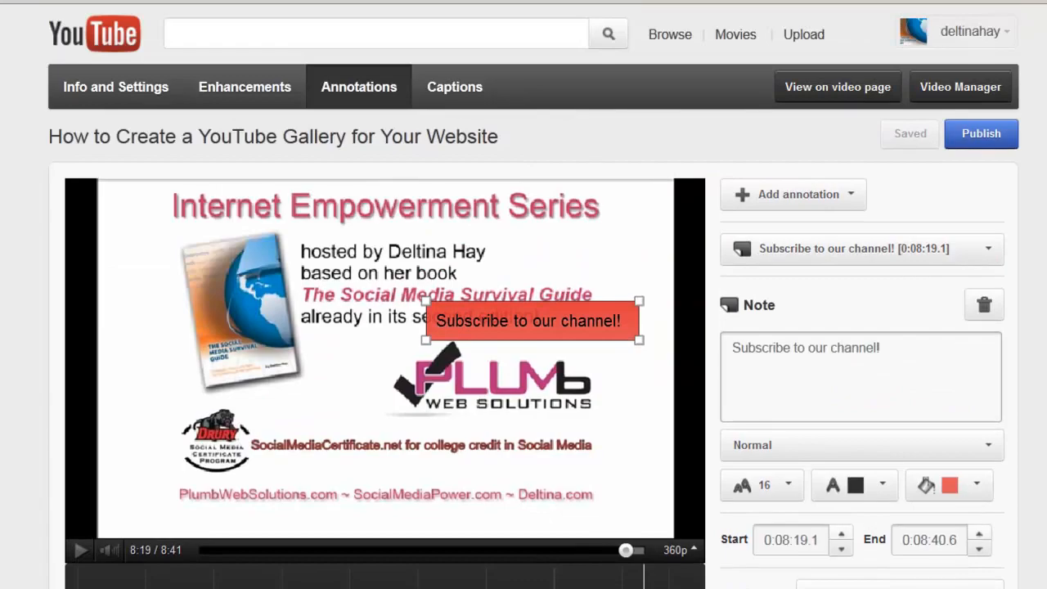
Publish the annotations live and go to the uploaded videos list
{"action": "left_click", "coordinate": [981, 134]}
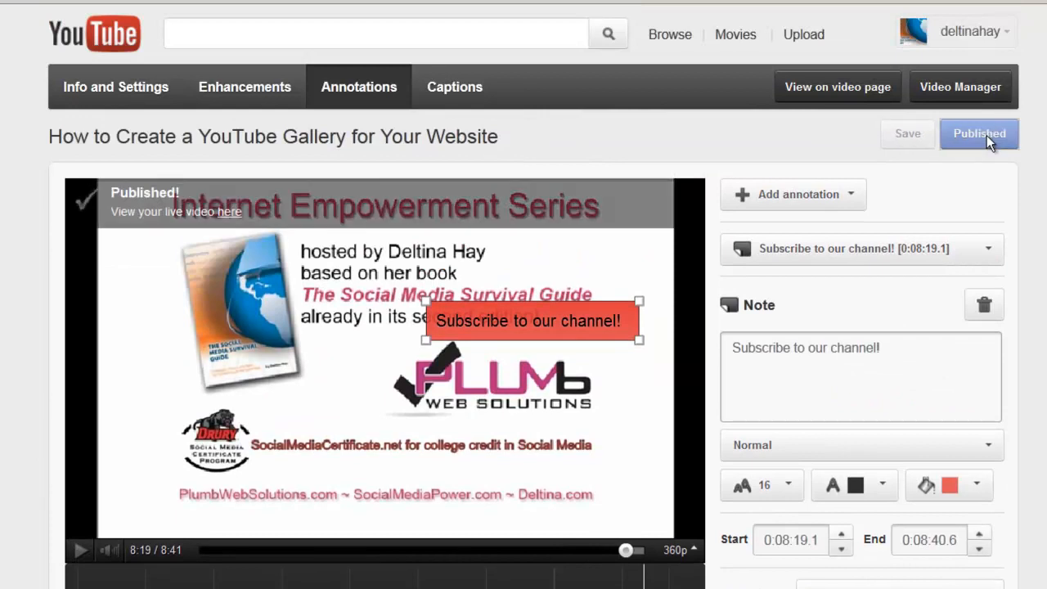
{"action": "left_click", "coordinate": [960, 86]}
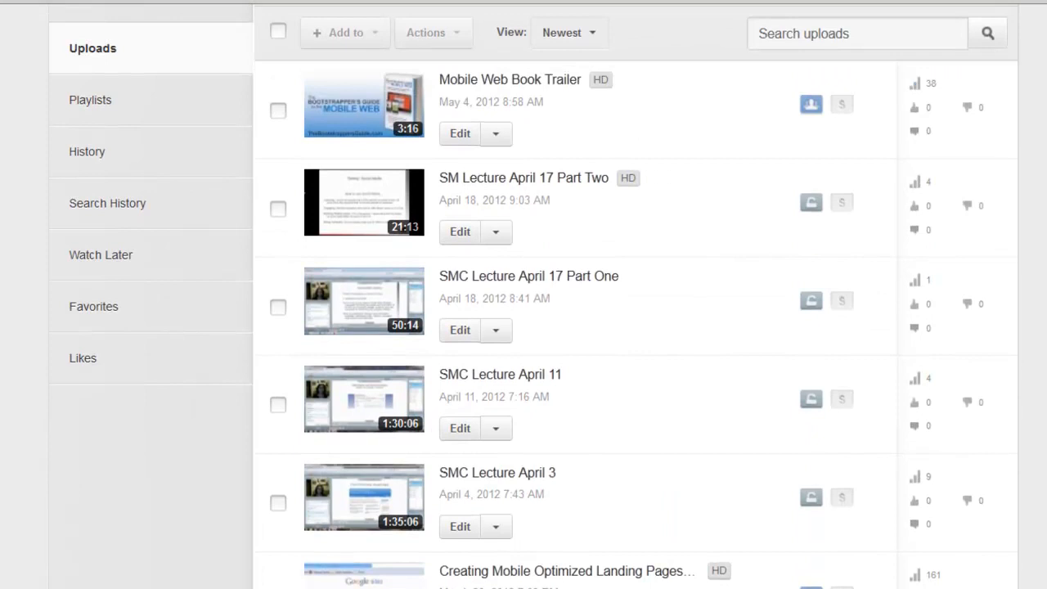
Open the Creating Mobile Optimized Landing Pages With Google Sites video for editing
{"action": "scroll", "scroll_direction": "up", "scroll_amount": 3}
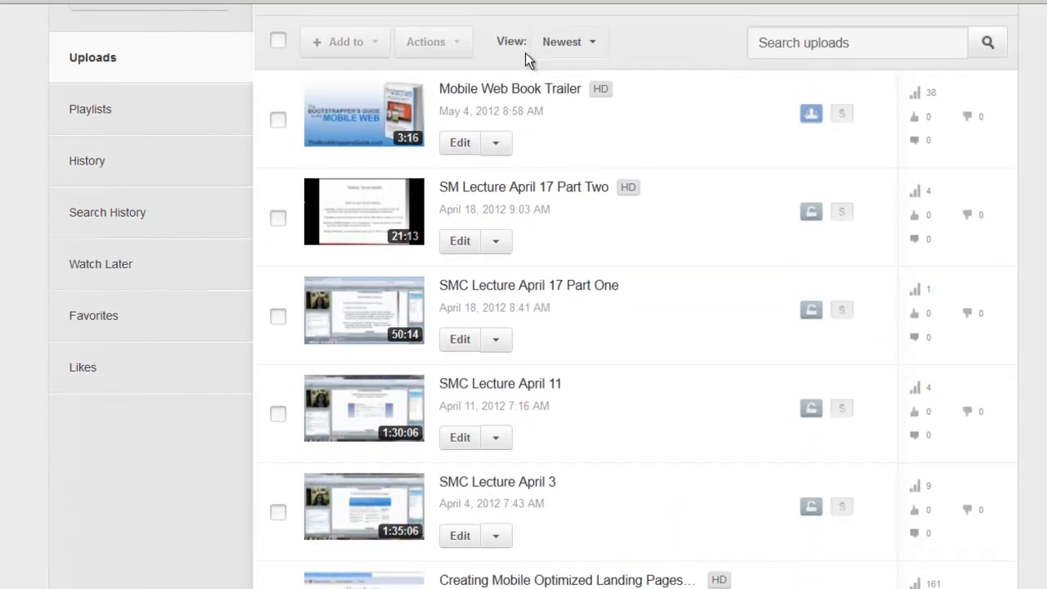
{"action": "scroll", "scroll_direction": "up", "scroll_amount": 3}
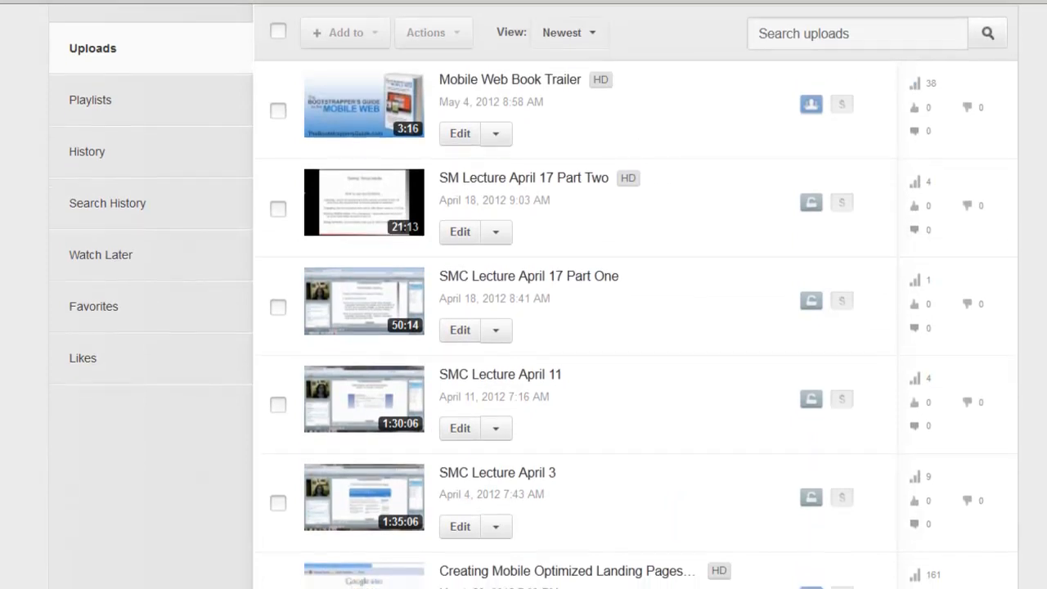
{"action": "scroll", "scroll_direction": "down", "scroll_amount": 3}
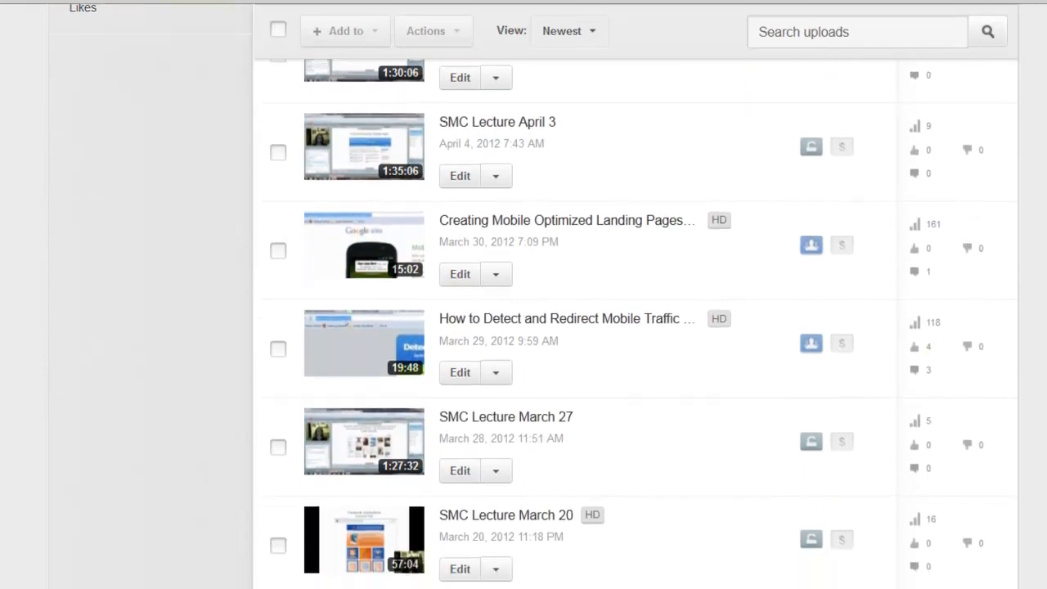
{"action": "scroll", "scroll_direction": "down", "scroll_amount": 3}
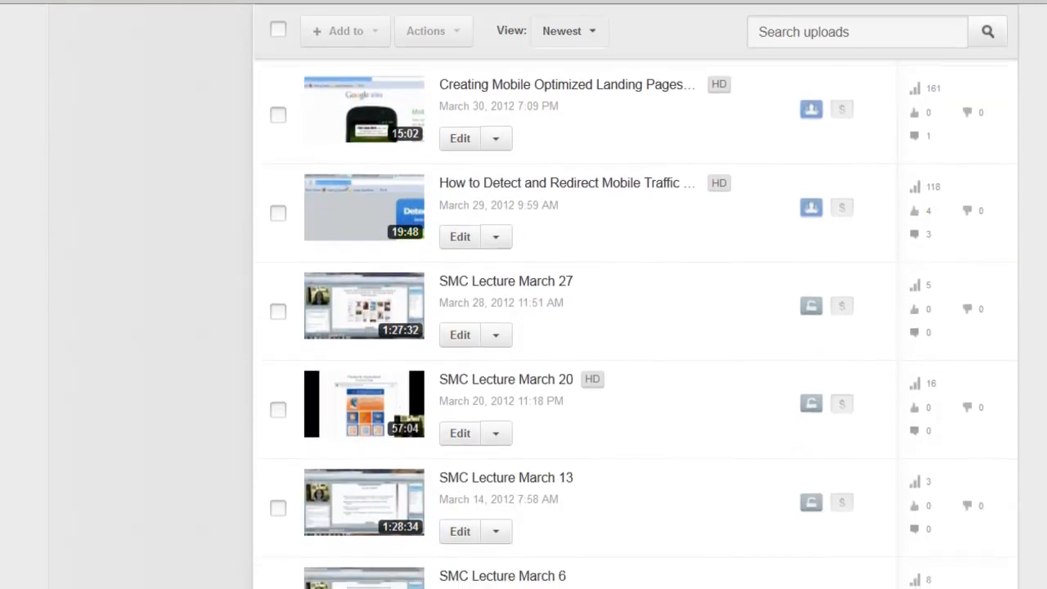
{"action": "mouse_move", "coordinate": [462, 138]}
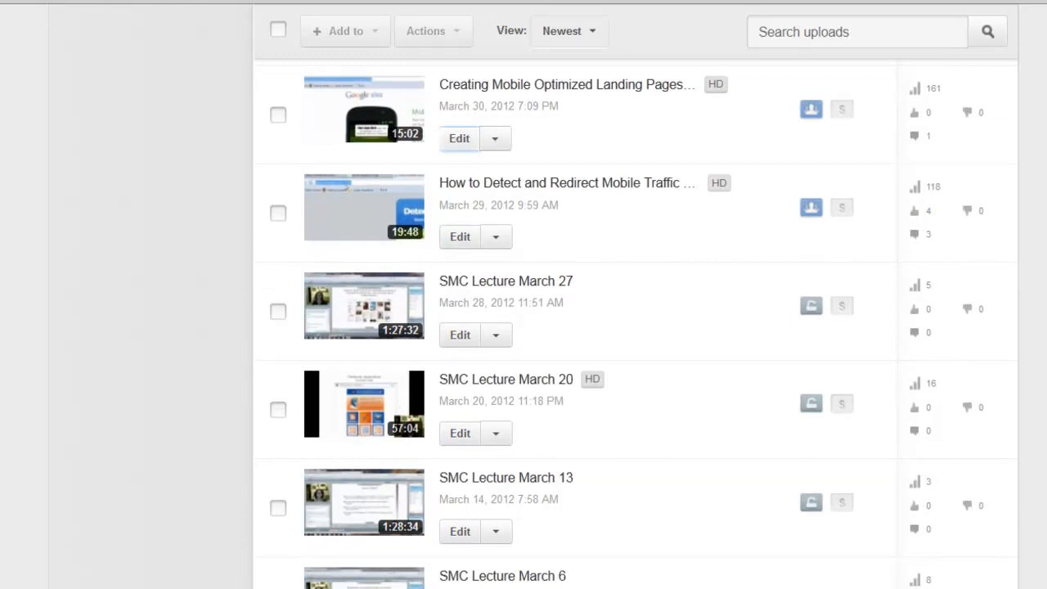
{"action": "left_click", "coordinate": [458, 138]}
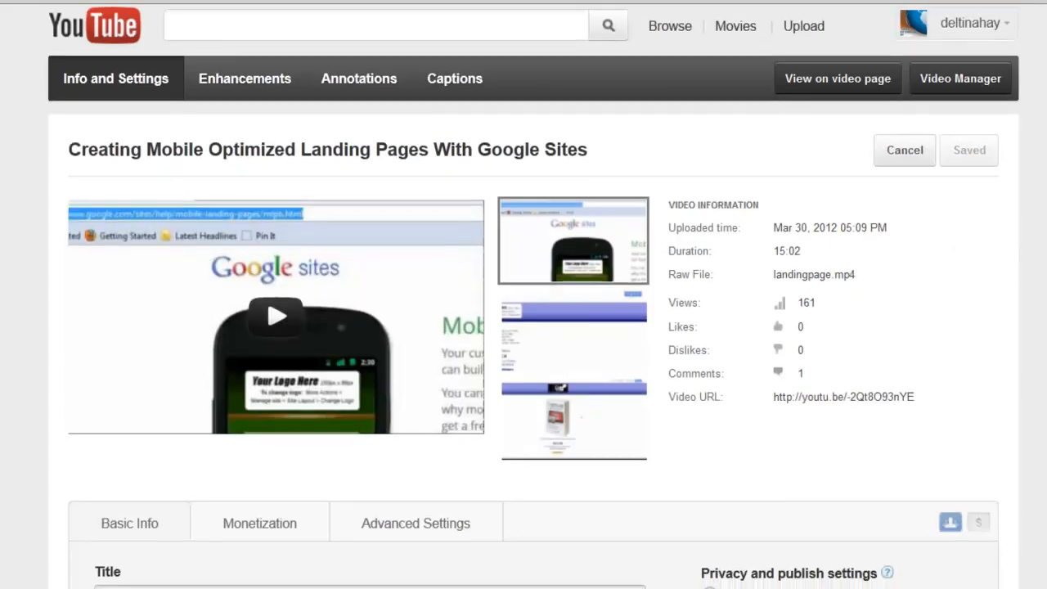
Open the Annotations editor from the video's Info and Settings page
{"action": "scroll", "scroll_direction": "down", "scroll_amount": 3}
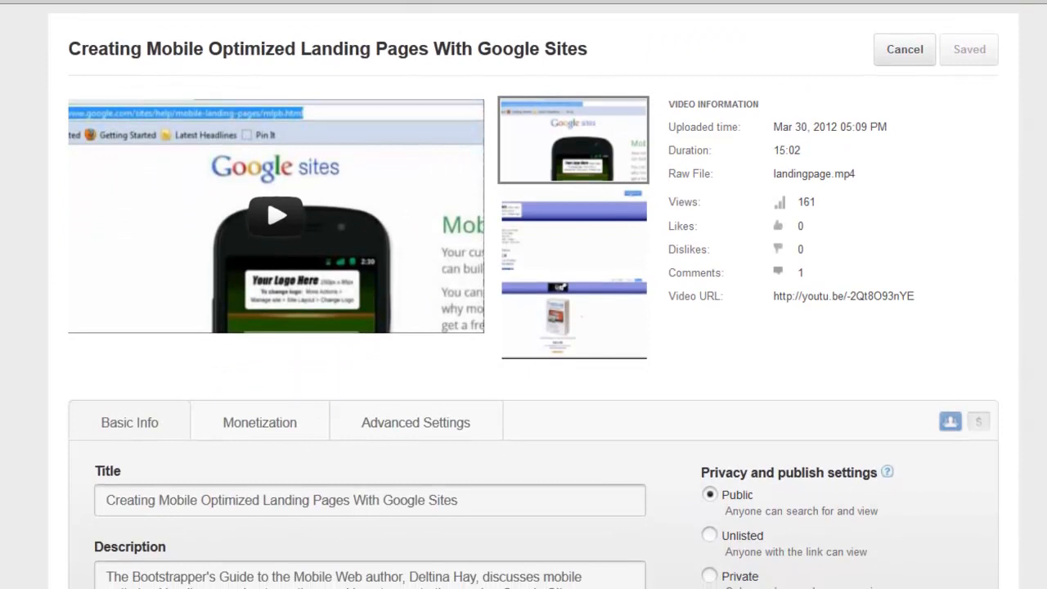
{"action": "scroll", "scroll_direction": "down", "scroll_amount": 3}
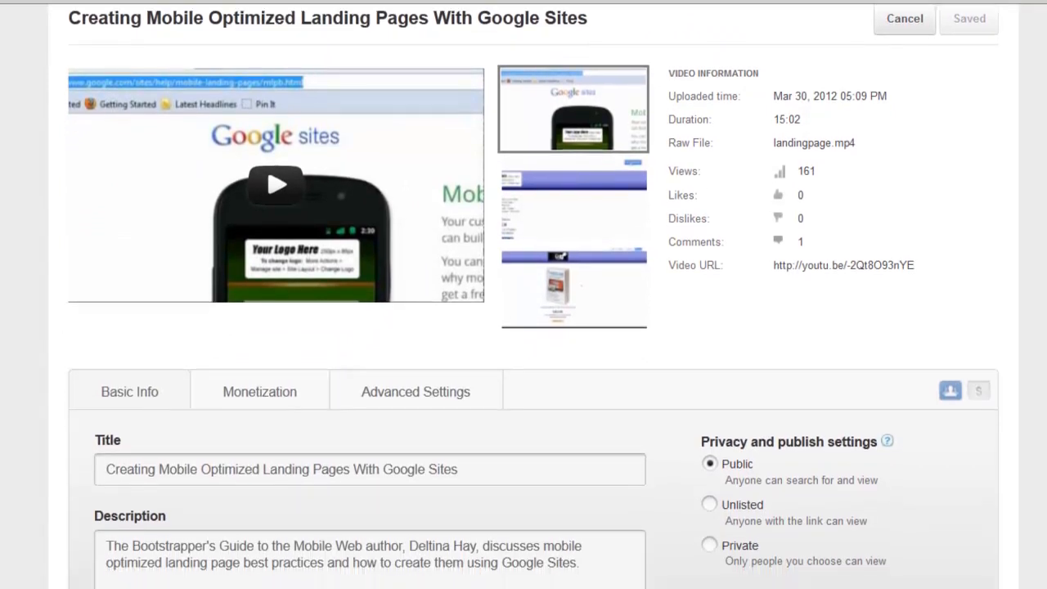
{"action": "scroll", "scroll_direction": "down", "scroll_amount": 3}
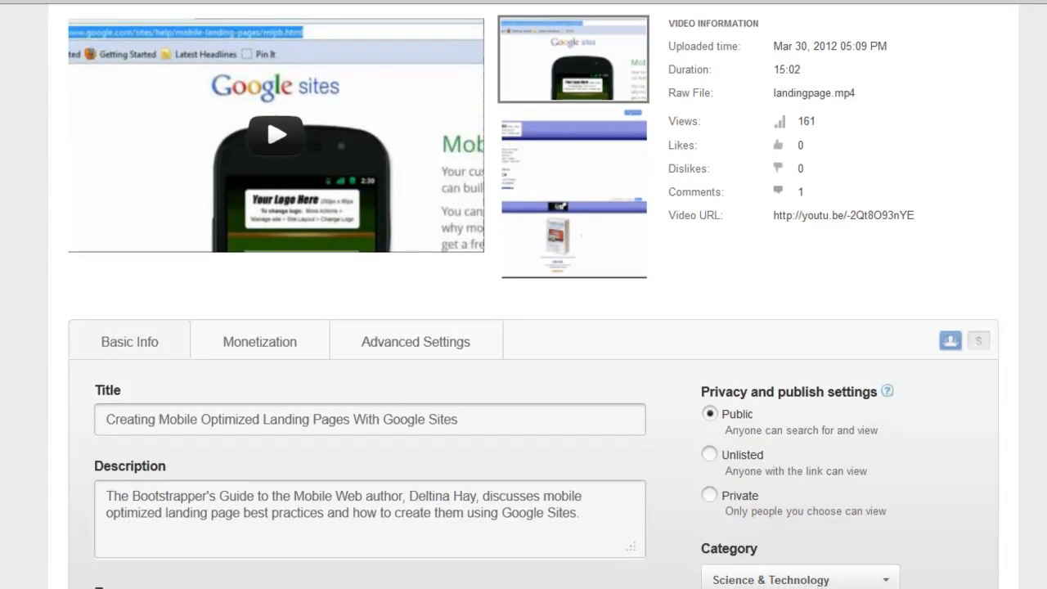
{"action": "scroll", "scroll_direction": "up", "scroll_amount": 3}
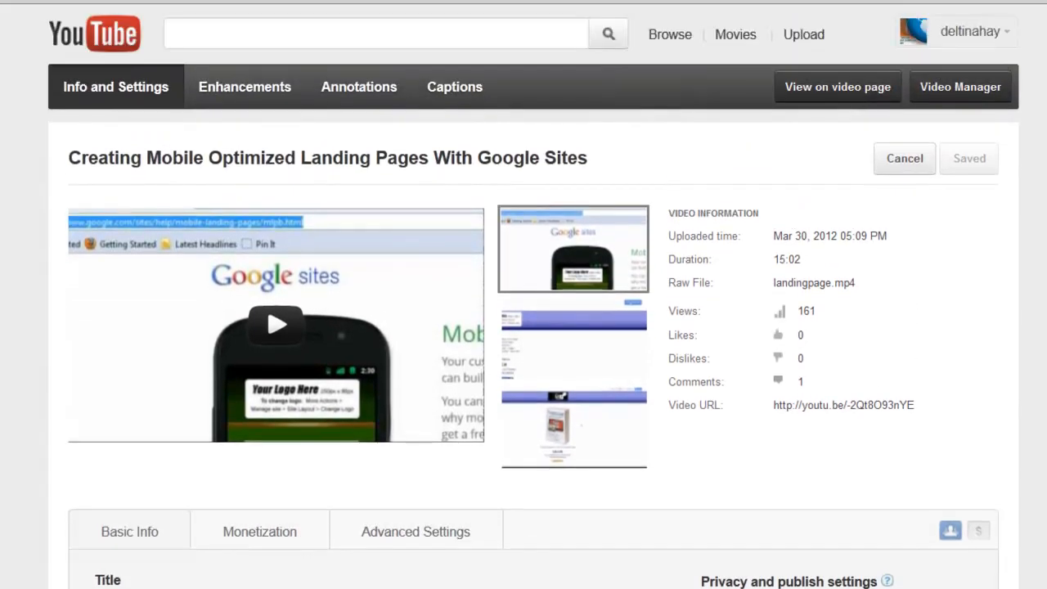
{"action": "mouse_move", "coordinate": [359, 87]}
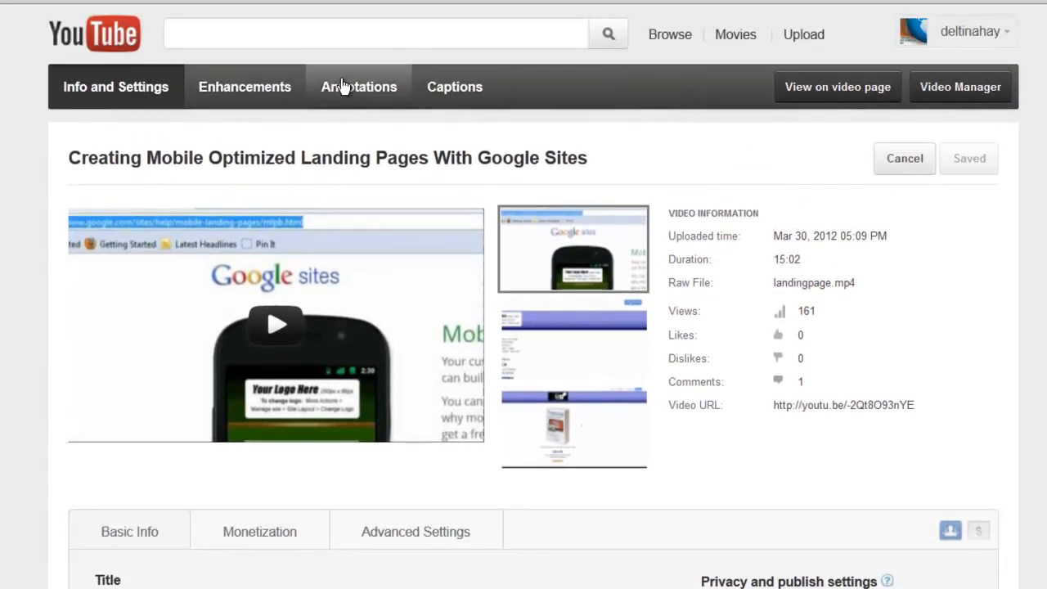
{"action": "left_click", "coordinate": [358, 87]}
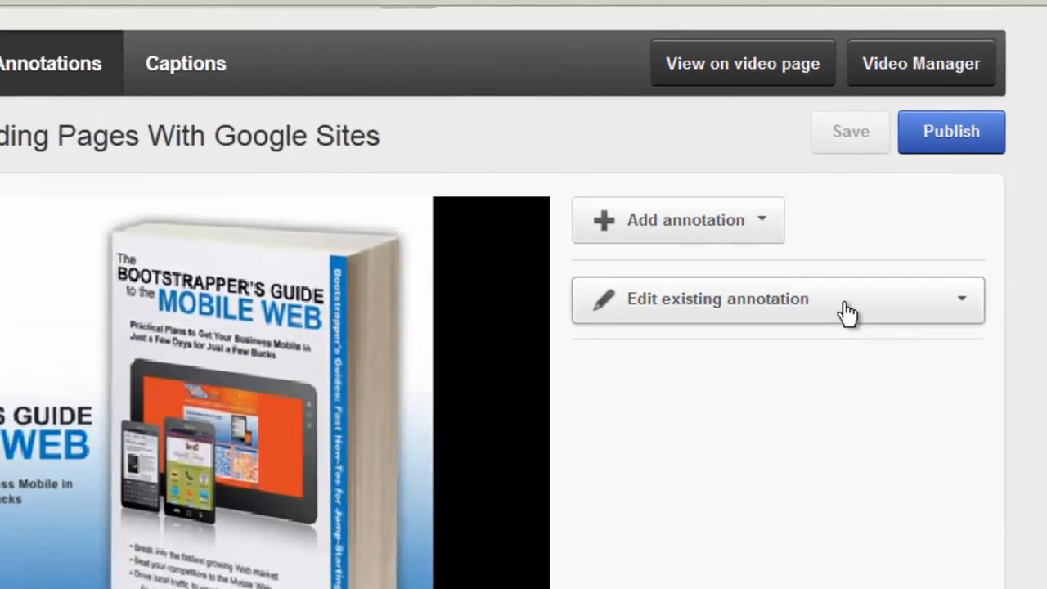
Select the existing 'Watch the book trailer now!' note to review its video link
{"action": "left_click", "coordinate": [777, 298]}
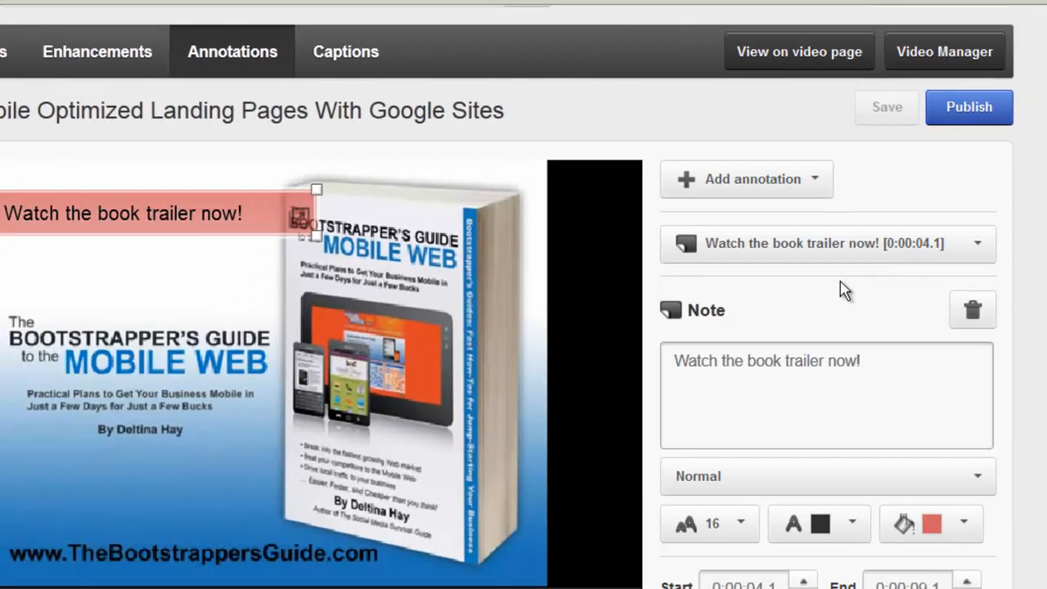
{"action": "scroll", "scroll_direction": "down", "scroll_amount": 3}
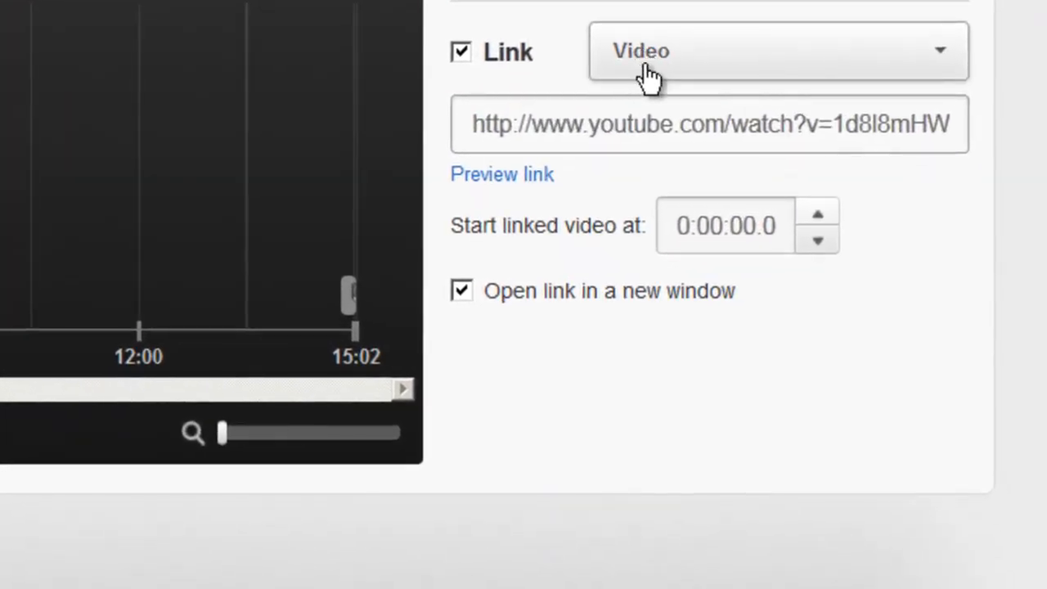
{"action": "mouse_move", "coordinate": [636, 124]}
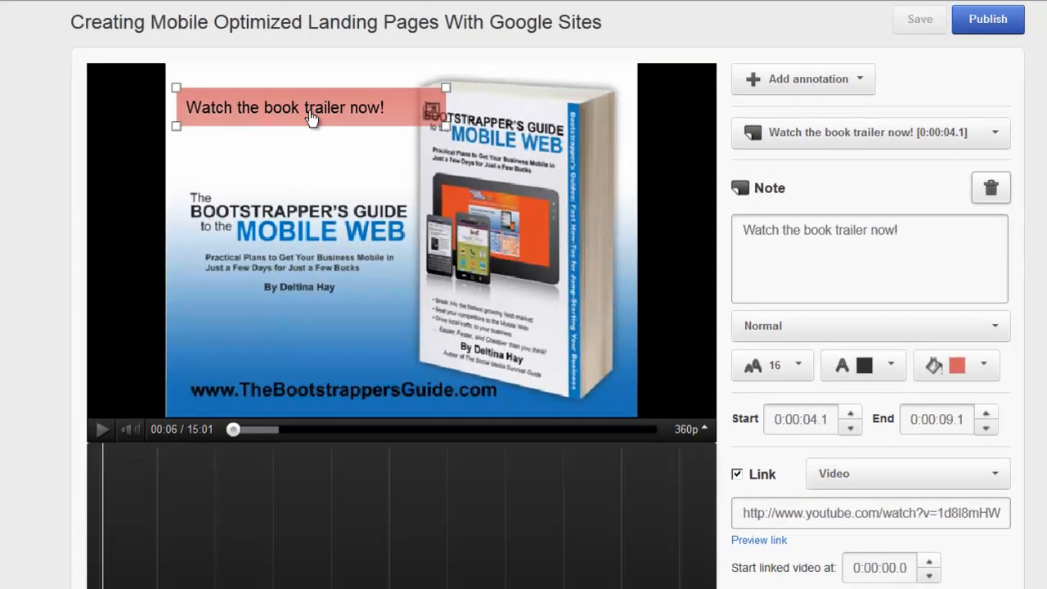
{"action": "mouse_move", "coordinate": [407, 43]}
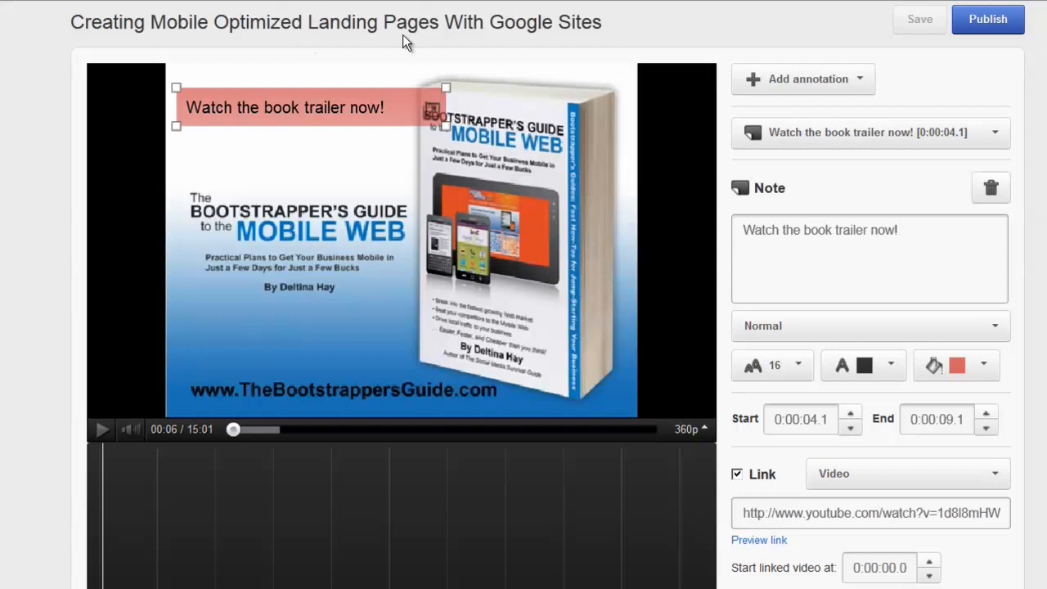
{"action": "mouse_move", "coordinate": [325, 102]}
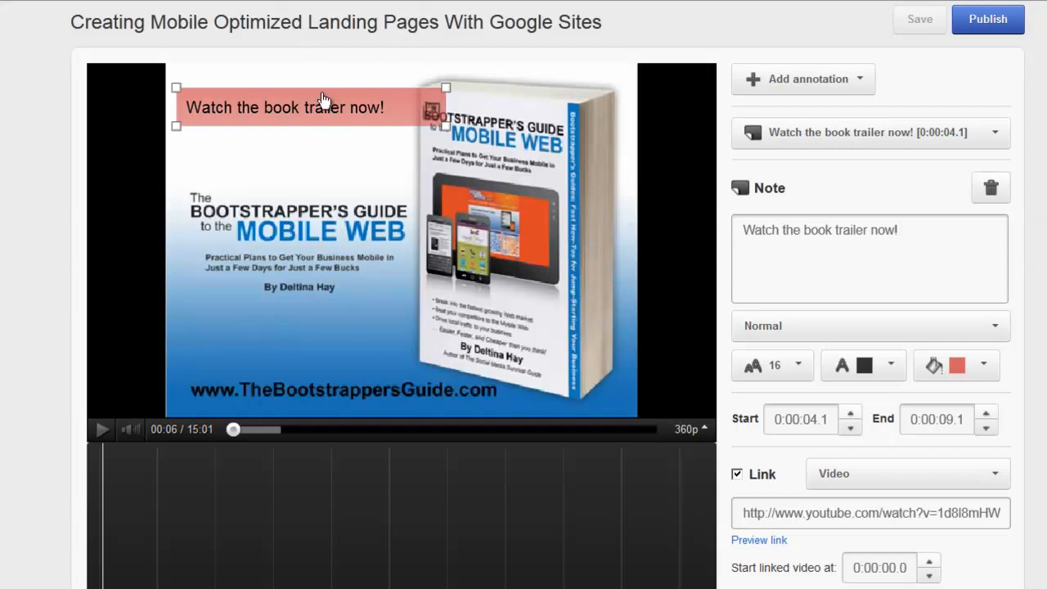
{"action": "mouse_move", "coordinate": [320, 108]}
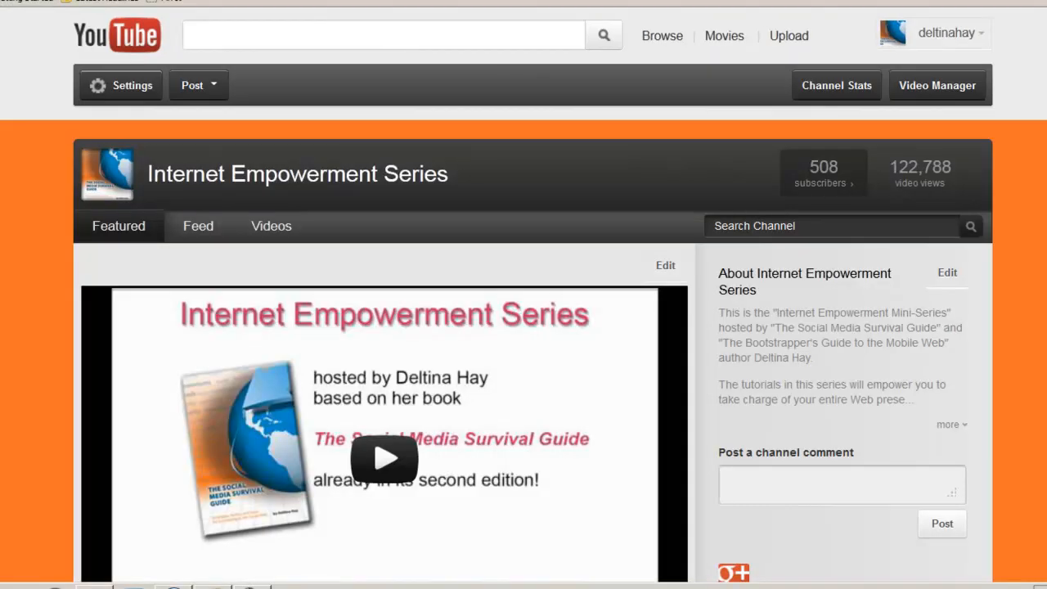
{"action": "mouse_move", "coordinate": [982, 43]}
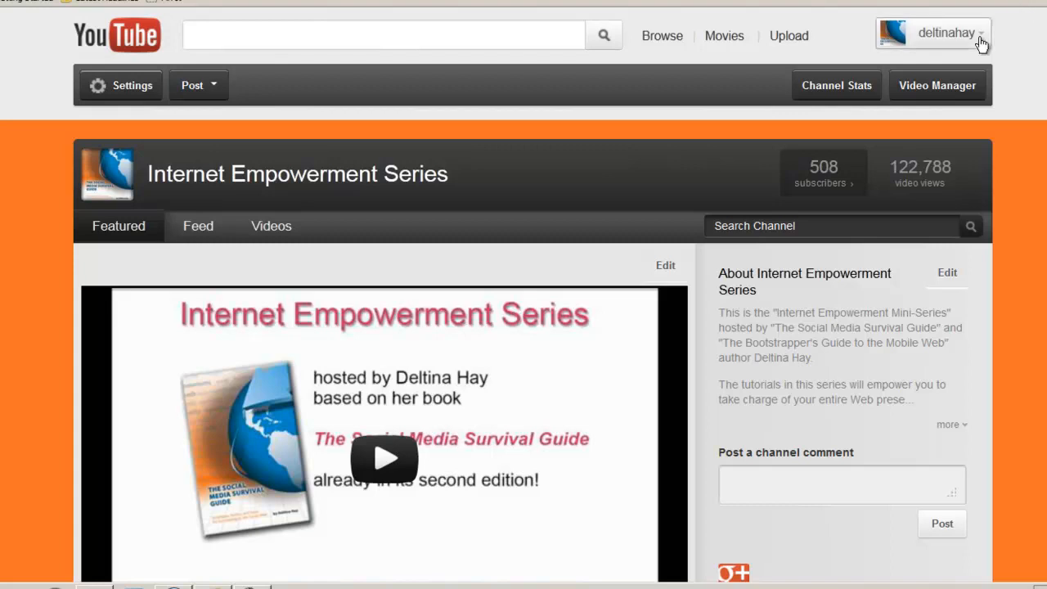
Check the subscription confirmation page and return to the channel's Videos tab
{"action": "scroll", "scroll_direction": "down", "scroll_amount": 3}
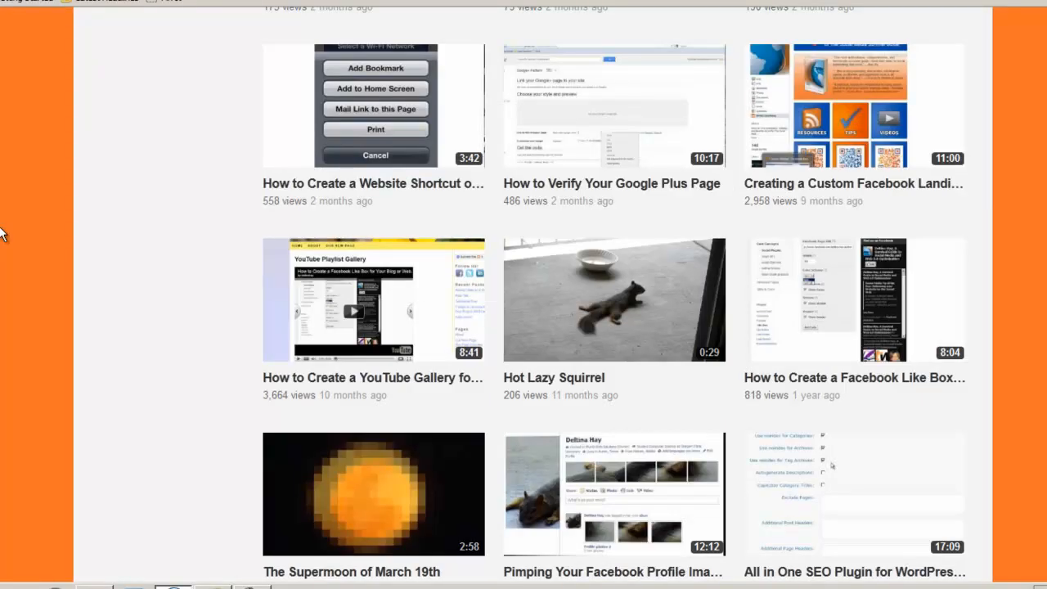
{"action": "mouse_move", "coordinate": [314, 377]}
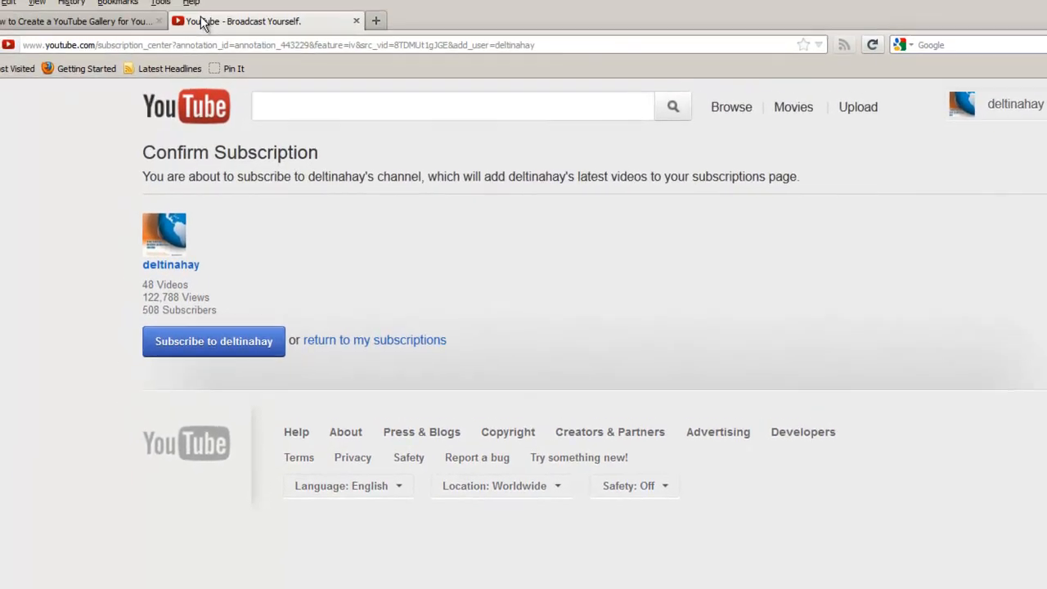
{"action": "left_click", "coordinate": [78, 22]}
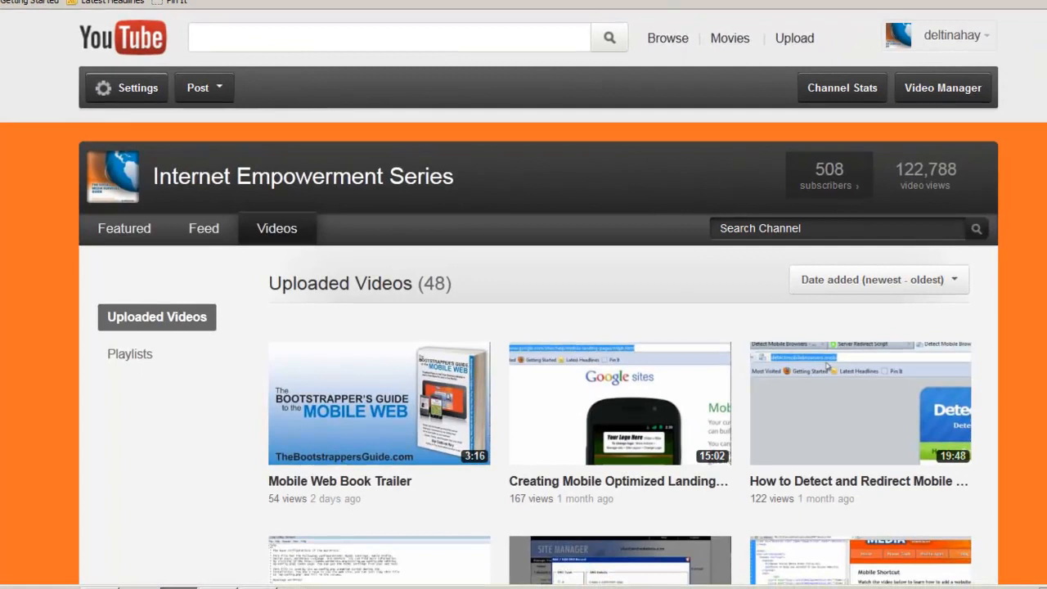
{"action": "mouse_move", "coordinate": [1001, 181]}
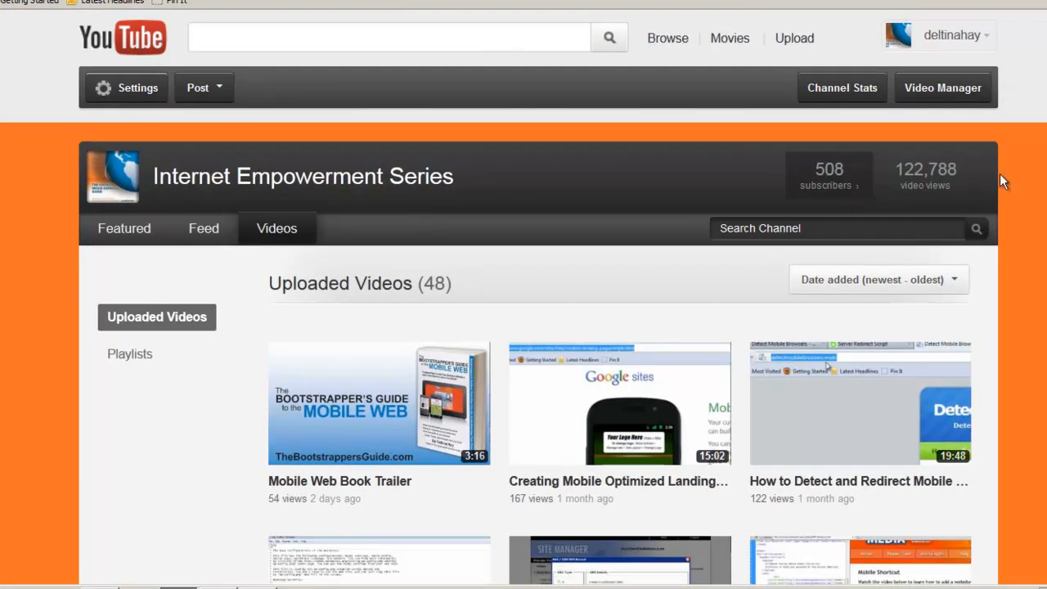
Play the landing pages video, follow the book trailer note to the Mobile Web Book Trailer, and return
{"action": "left_click", "coordinate": [618, 402]}
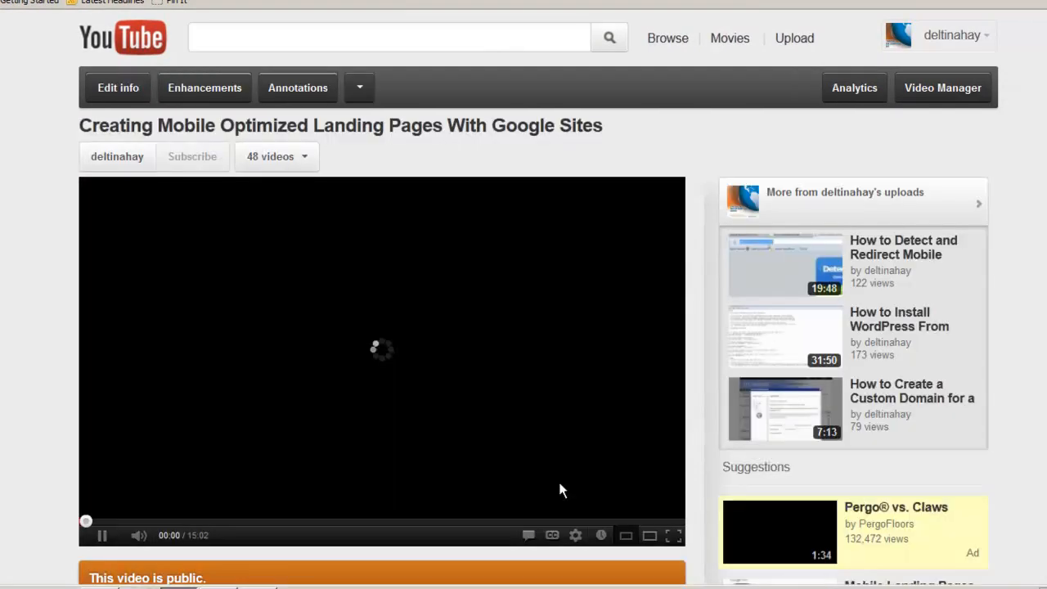
{"action": "left_click", "coordinate": [101, 535]}
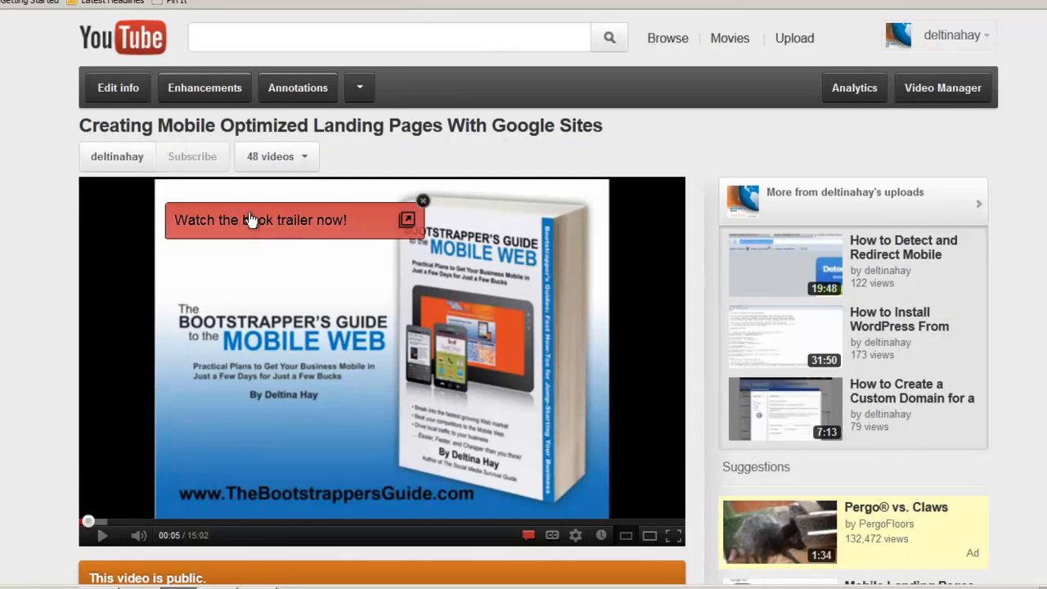
{"action": "mouse_move", "coordinate": [260, 221]}
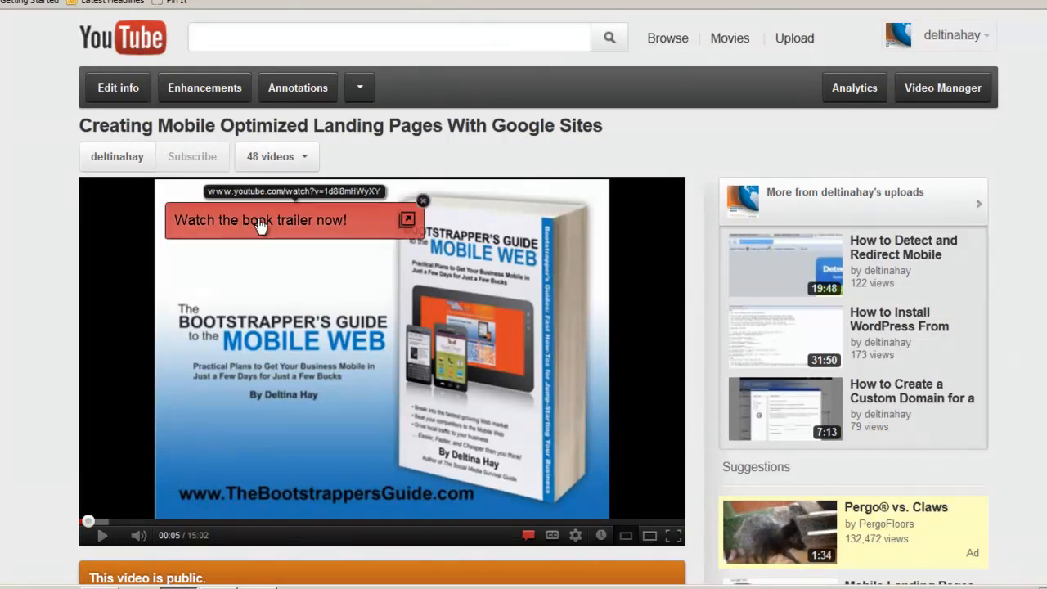
{"action": "left_click", "coordinate": [260, 219]}
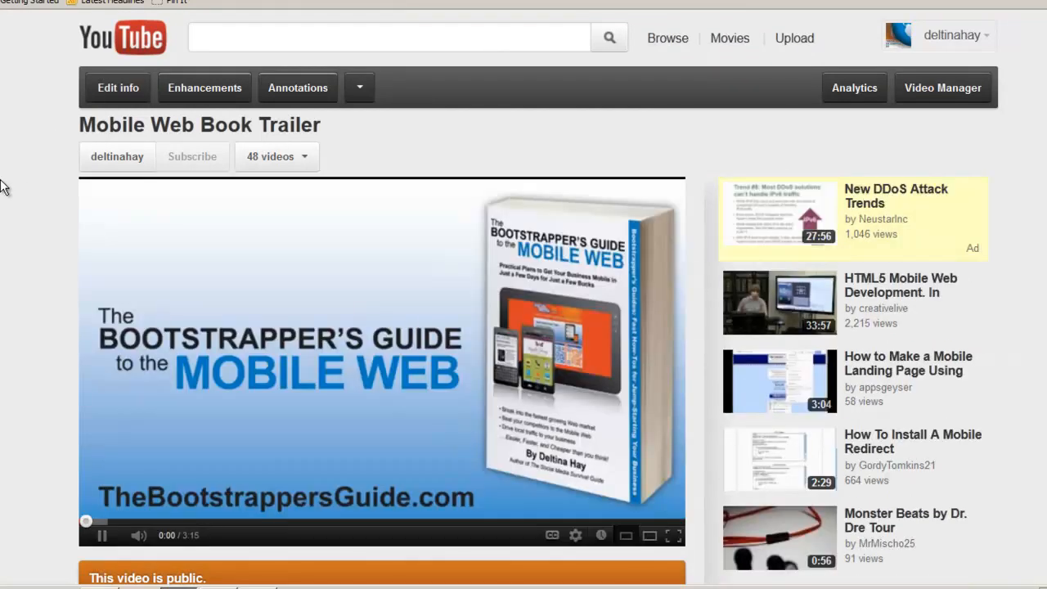
{"action": "left_click", "coordinate": [101, 535]}
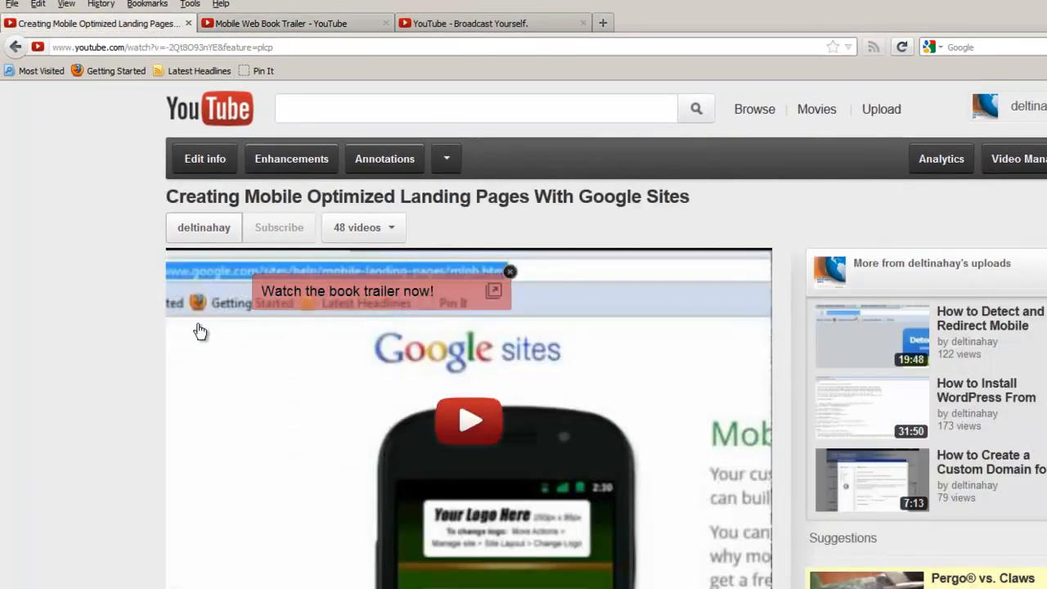
{"action": "mouse_move", "coordinate": [72, 372]}
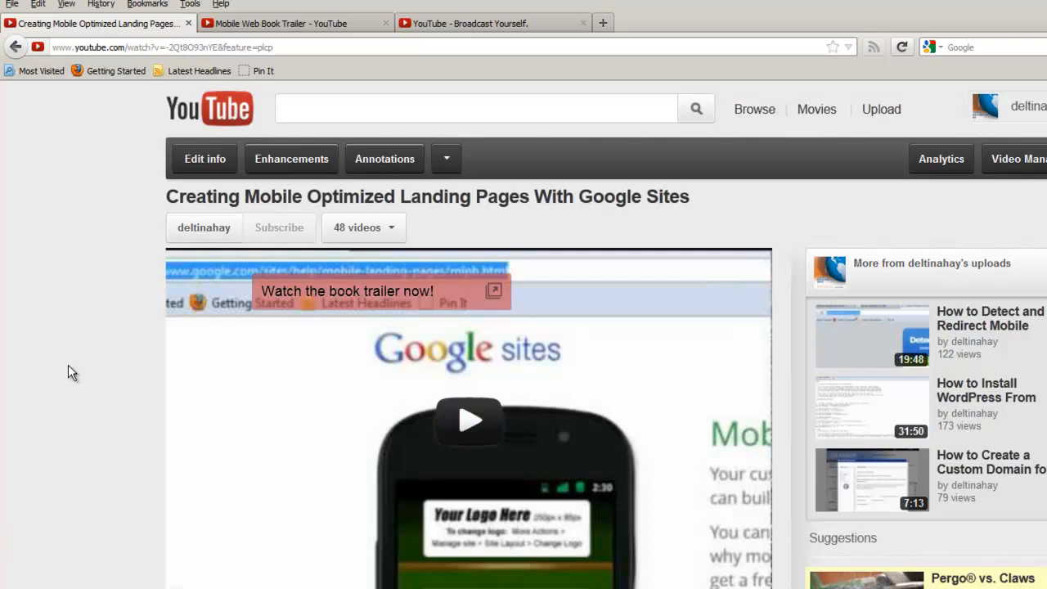